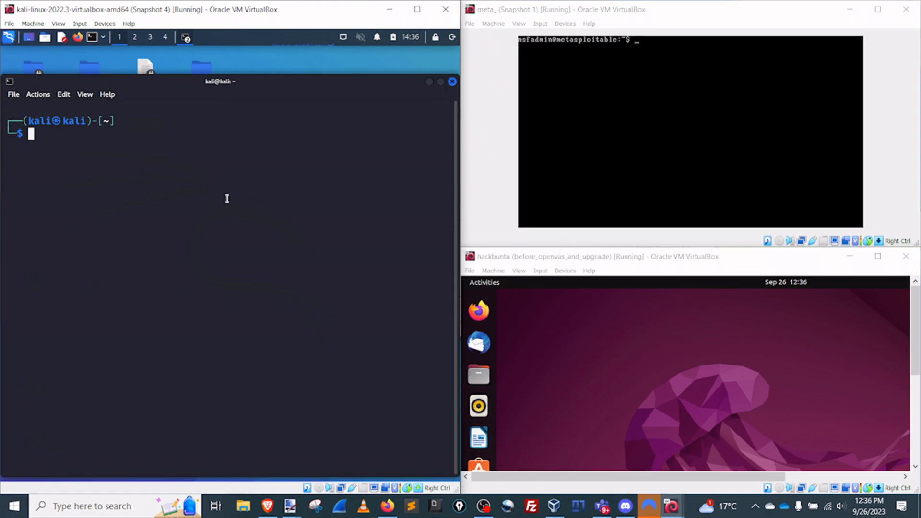
# - Check each VM's address with ip a (Kali 10.10.0.2, Metasploitable 10.10.0.4, Ubuntu 10.10.0.5) and begin a ping to 8.8.8.8 on Kali
pyautogui.write('ip a')
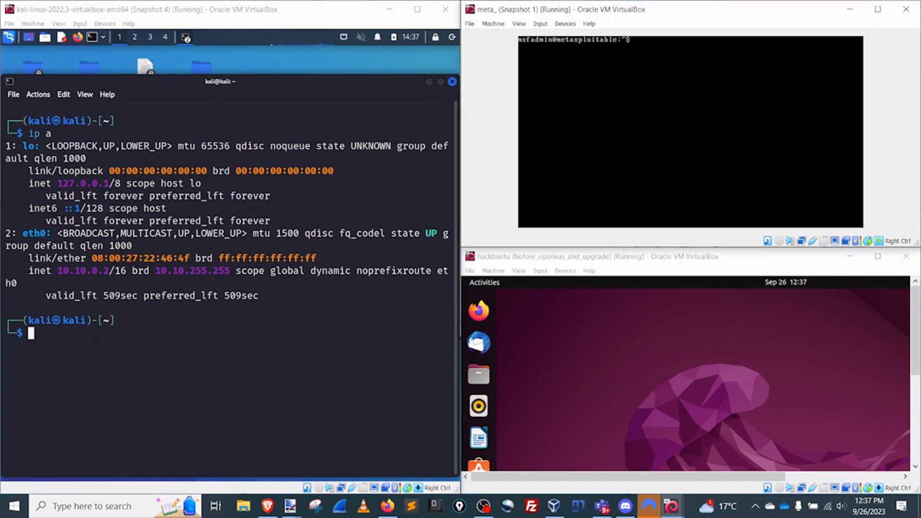
pyautogui.write('ip a')
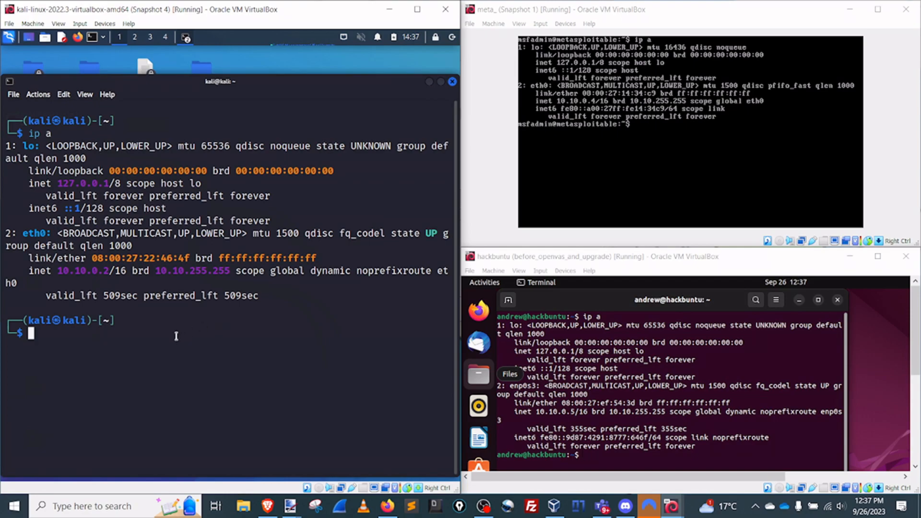
pyautogui.write('ping 8.8.8.8')
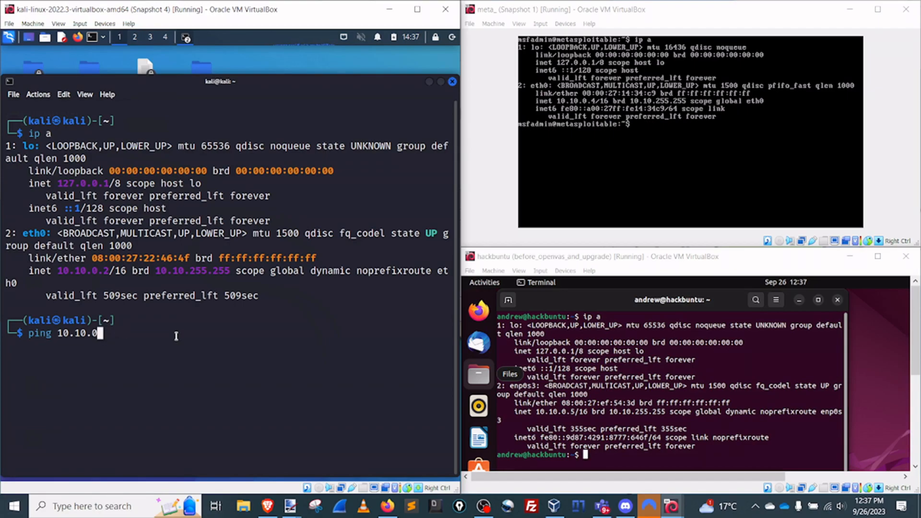
# - Ping the Ubuntu VM at 10.10.0.5 from Kali and confirm 0% packet loss
pyautogui.write('04')
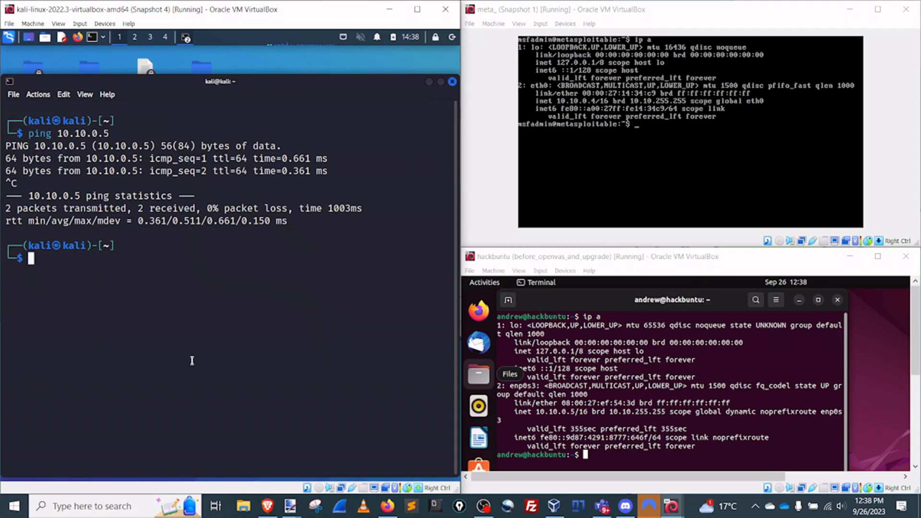
pyautogui.moveTo(253, 269)
pyautogui.write('nc')
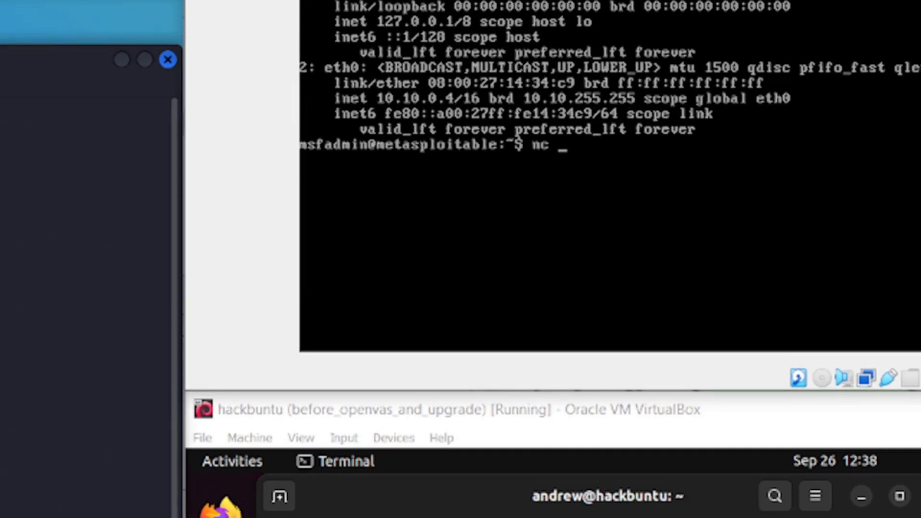
# - Start a netcat listener on Metasploitable with nc -nlvp 4444
pyautogui.write('-nlvp 4')
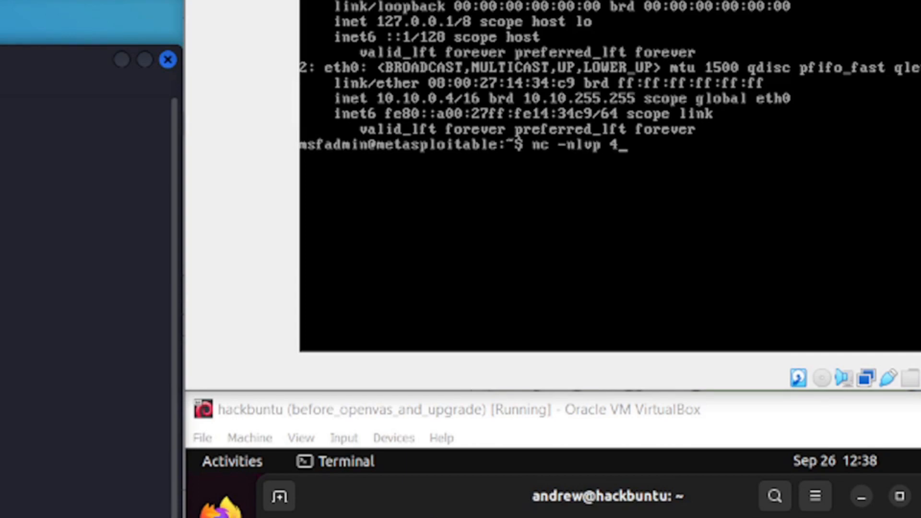
pyautogui.press('Enter')
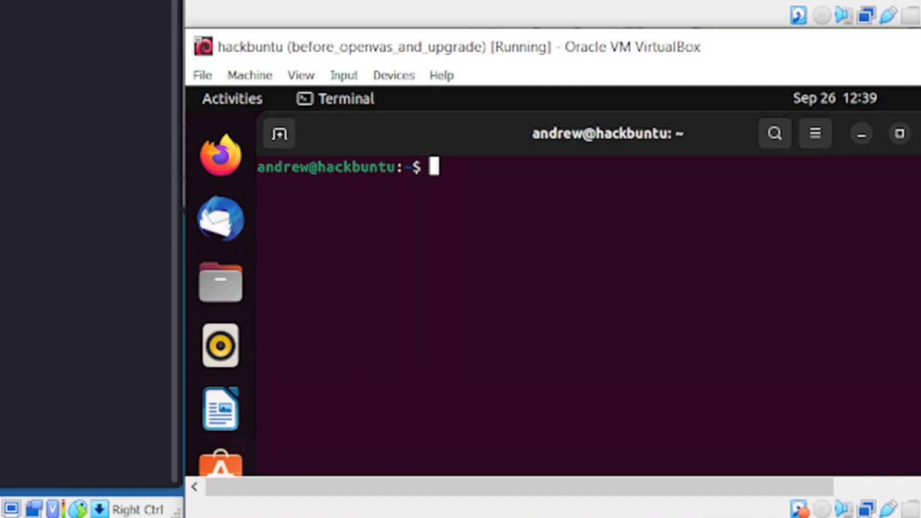
# - Connect from Ubuntu to Metasploitable with nc 10.10.0.4 4444
pyautogui.write('nc')
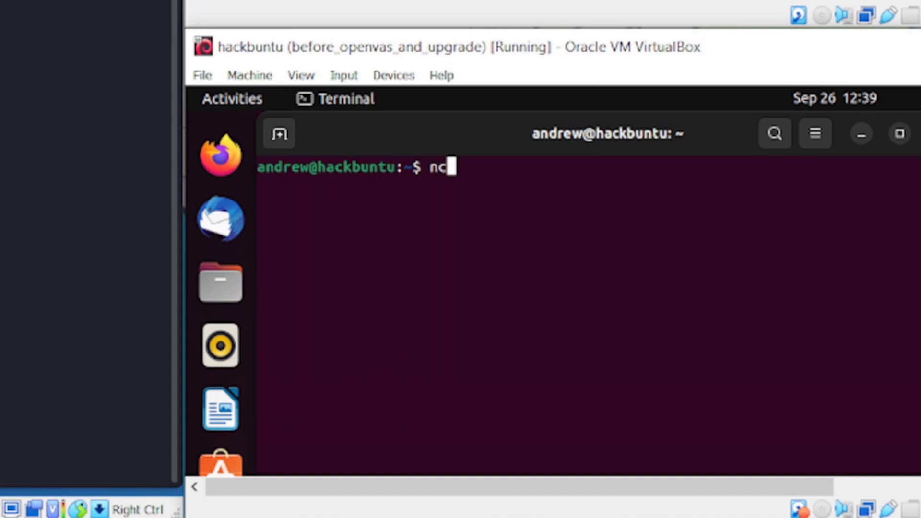
pyautogui.write('10.')
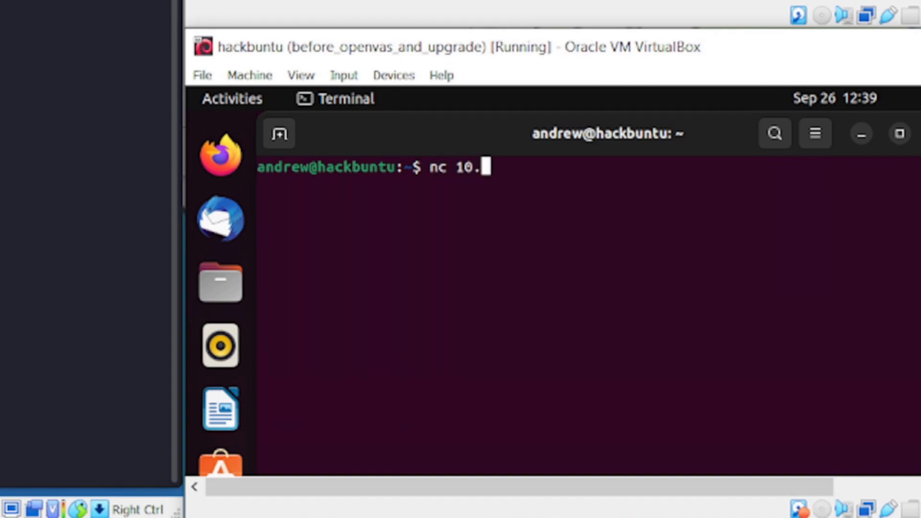
pyautogui.write('10.')
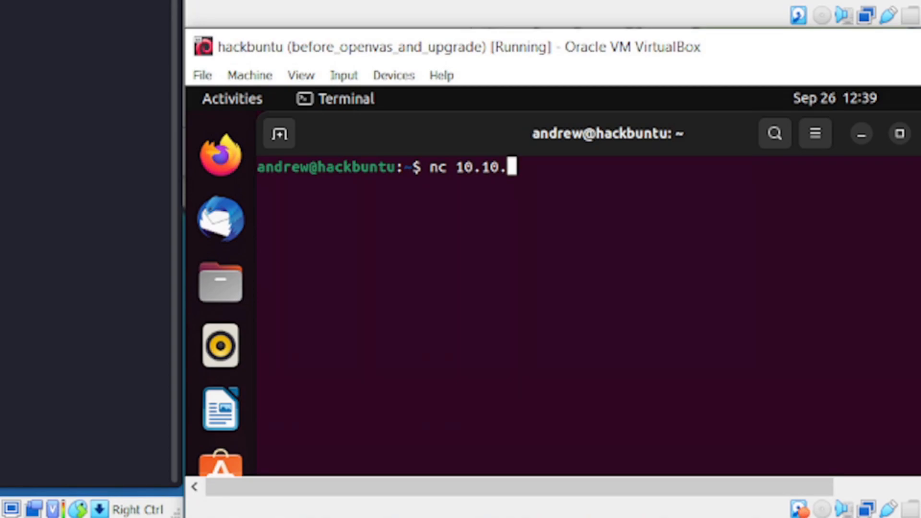
pyautogui.write('0.4')
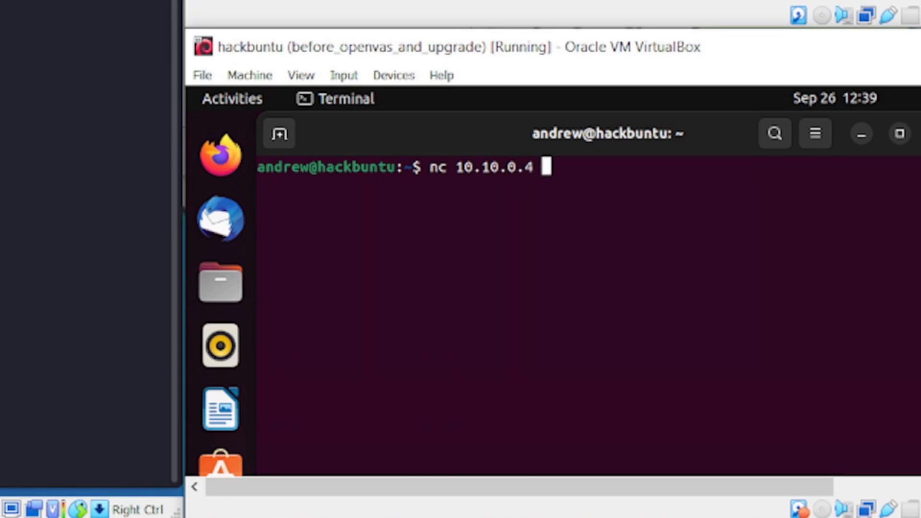
pyautogui.write('4444')
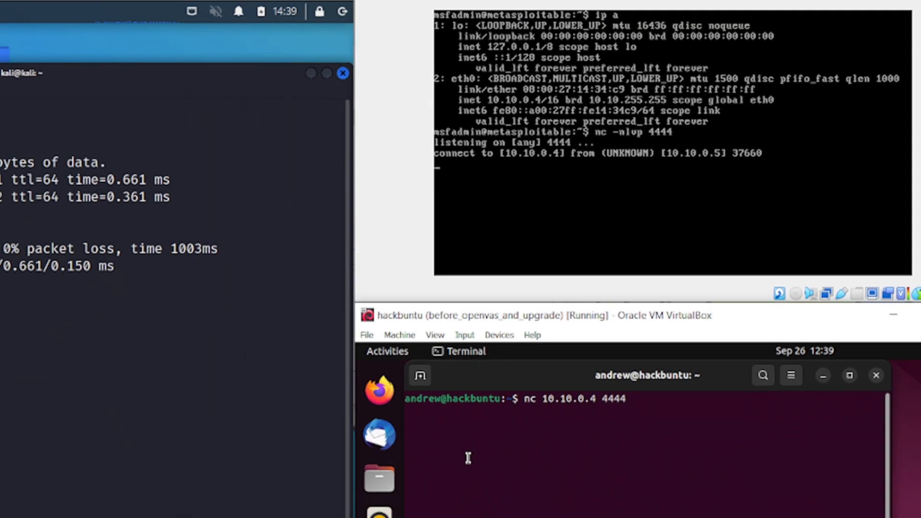
# - Send 'hello all' from Ubuntu and reply 'here is some data back' from Metasploitable
pyautogui.write('hello all')
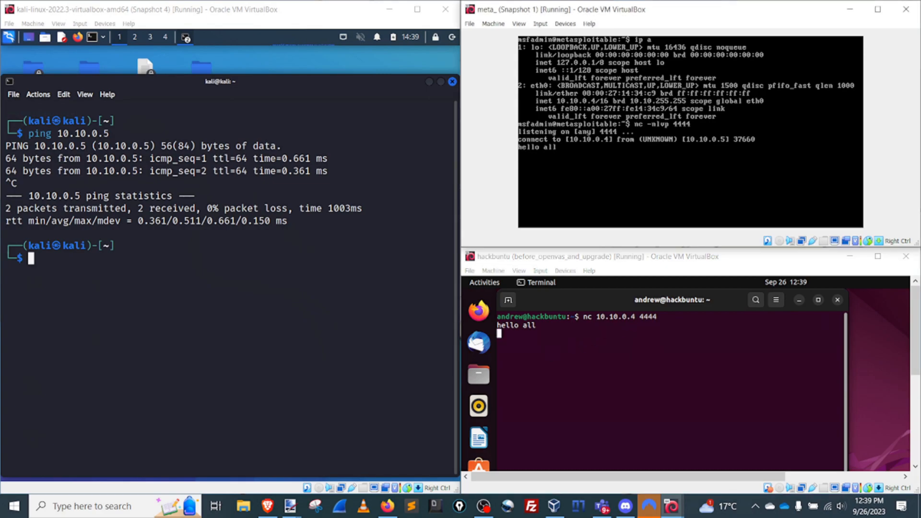
pyautogui.write('here is')
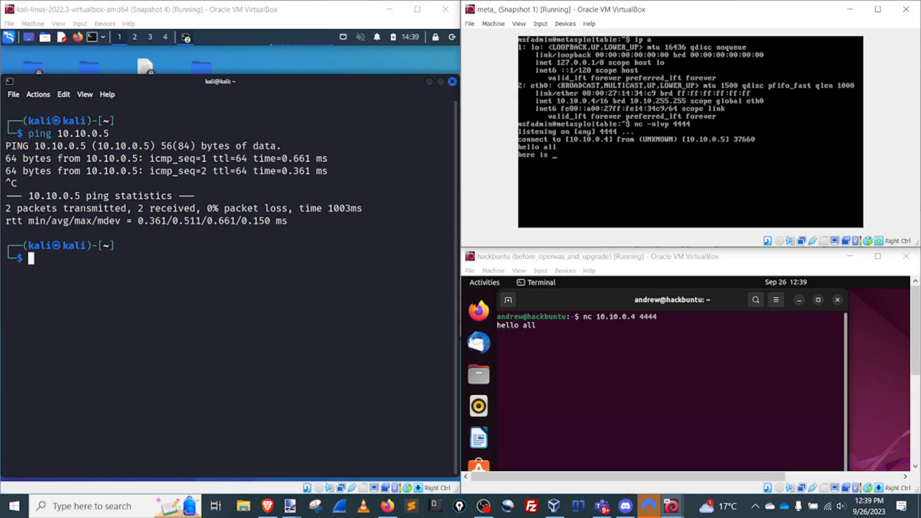
pyautogui.write('some data back')
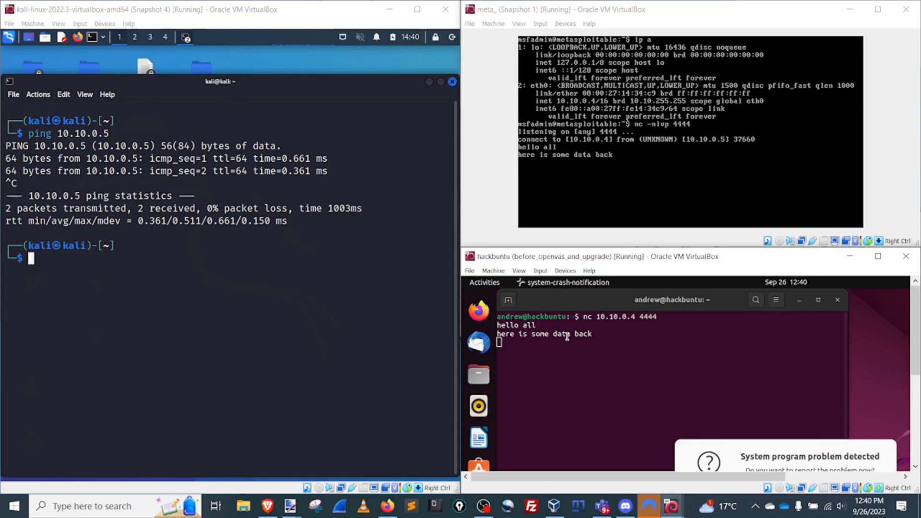
pyautogui.moveTo(277, 274)
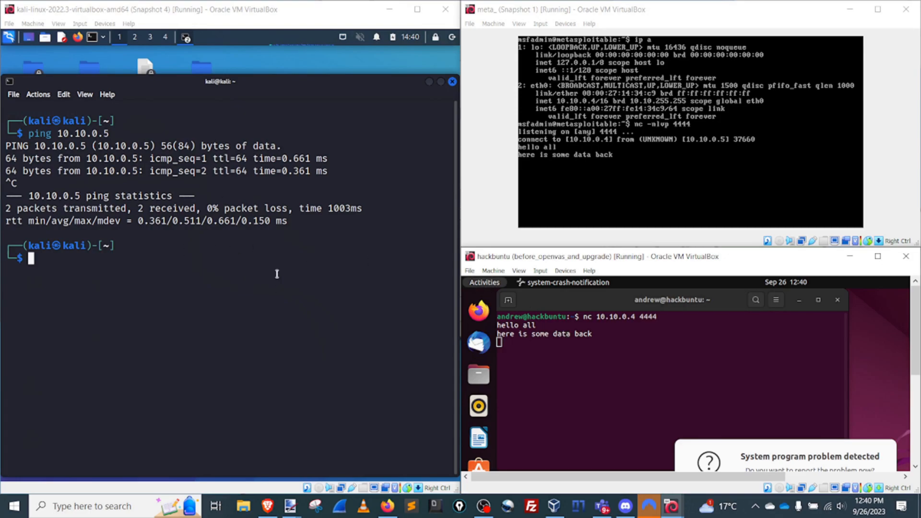
pyautogui.moveTo(209, 251)
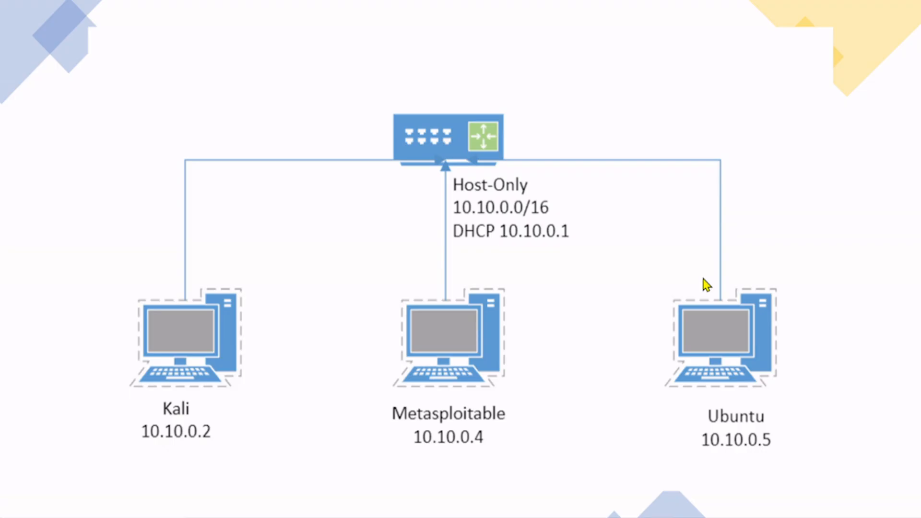
pyautogui.moveTo(726, 321)
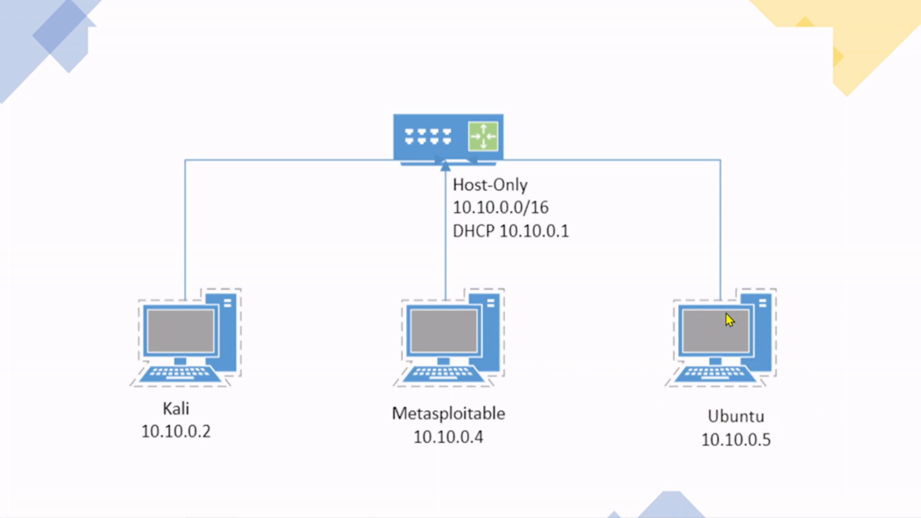
pyautogui.moveTo(448, 320)
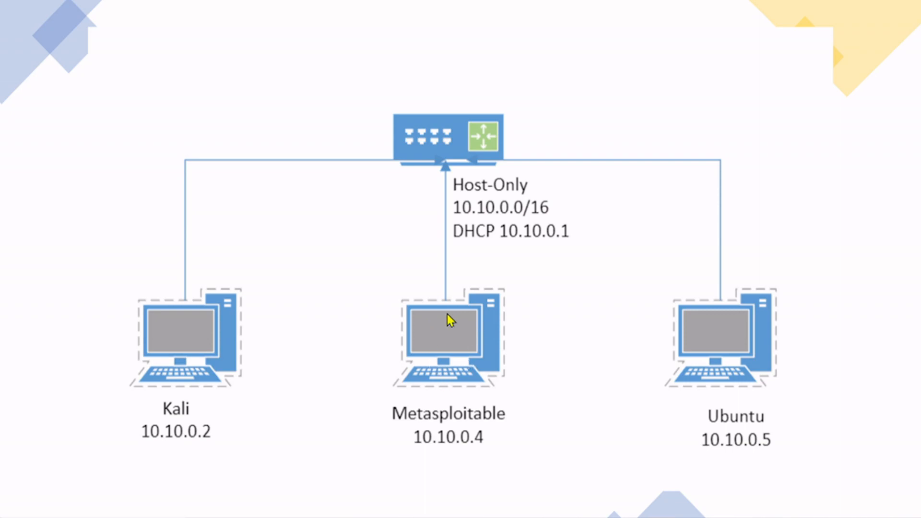
pyautogui.moveTo(769, 369)
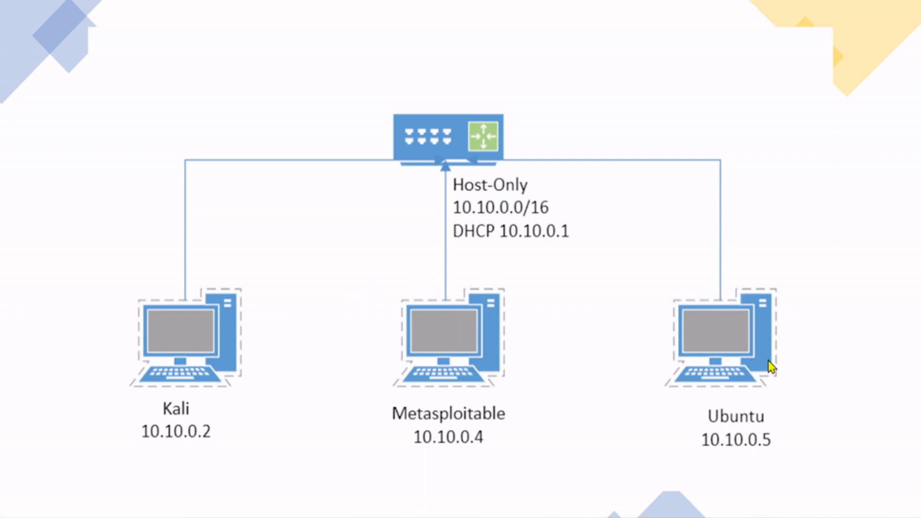
pyautogui.moveTo(616, 302)
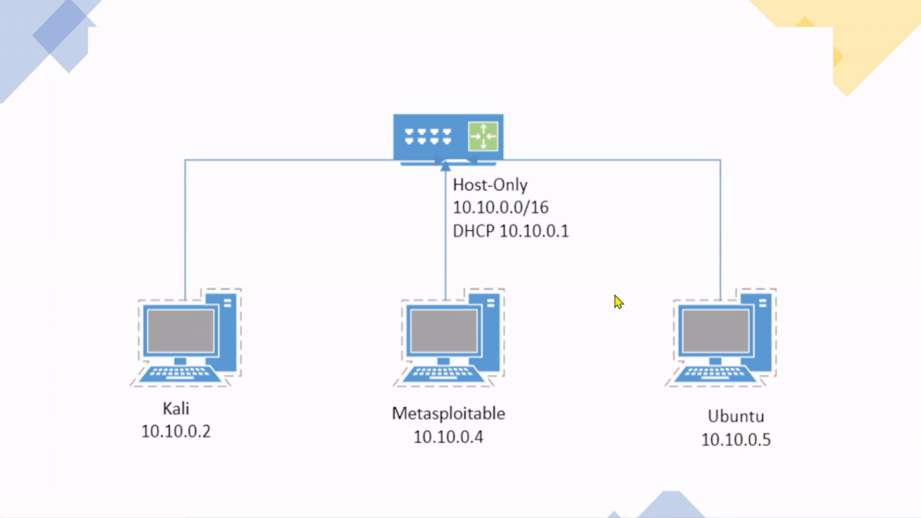
pyautogui.moveTo(563, 286)
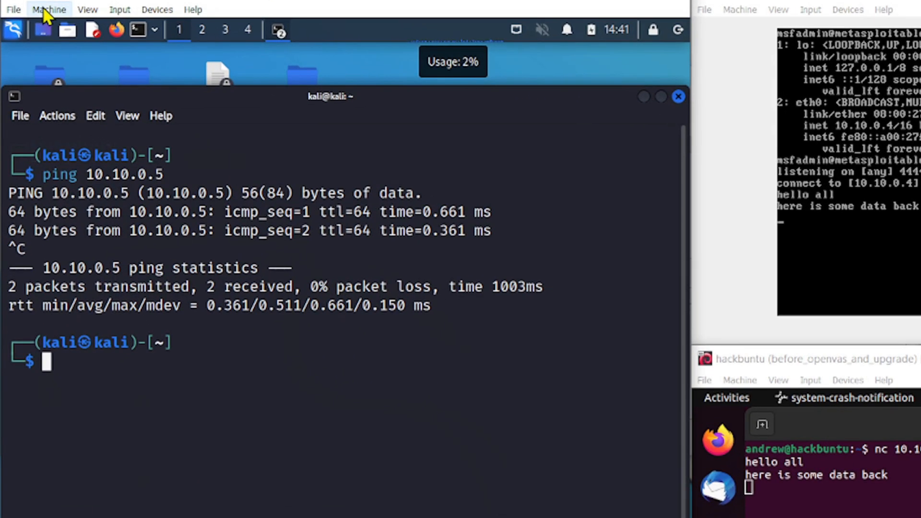
# - Reveal the Kali VM's host-only adapter advanced options showing promiscuous mode Allow All
pyautogui.click(48, 9)
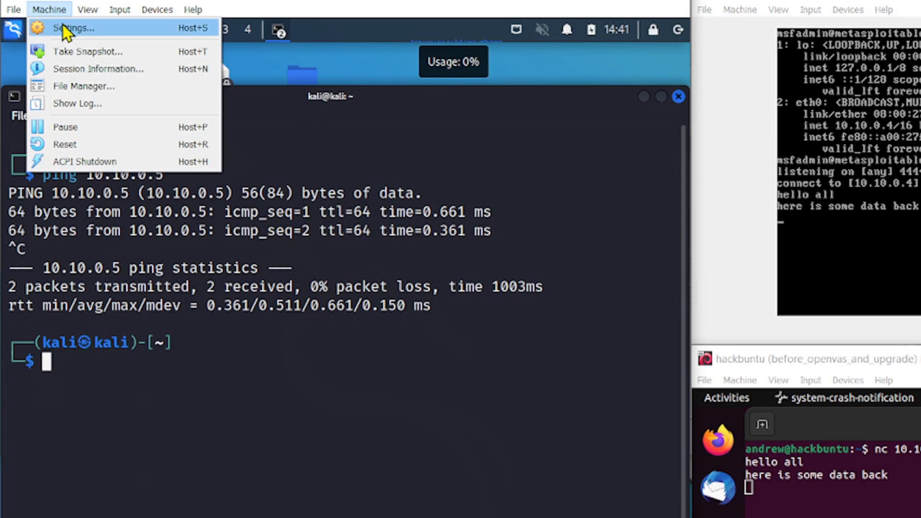
pyautogui.click(77, 29)
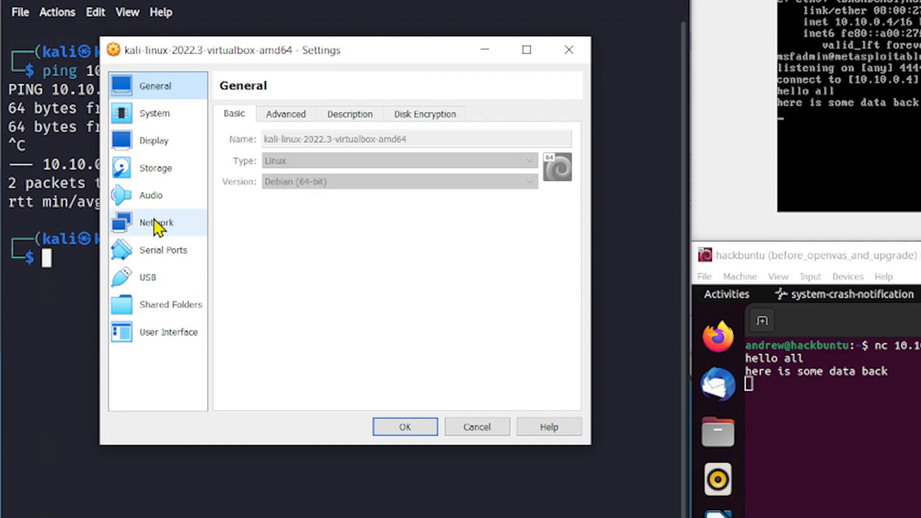
pyautogui.click(155, 223)
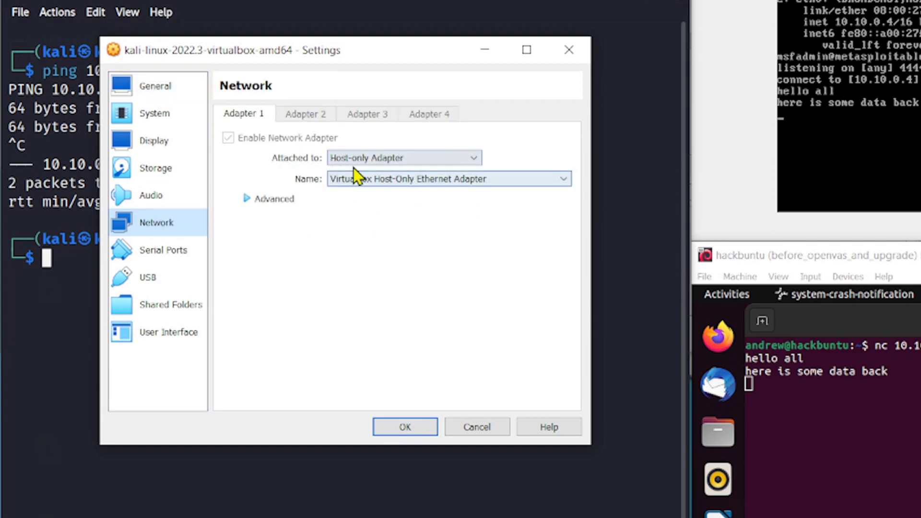
pyautogui.click(247, 199)
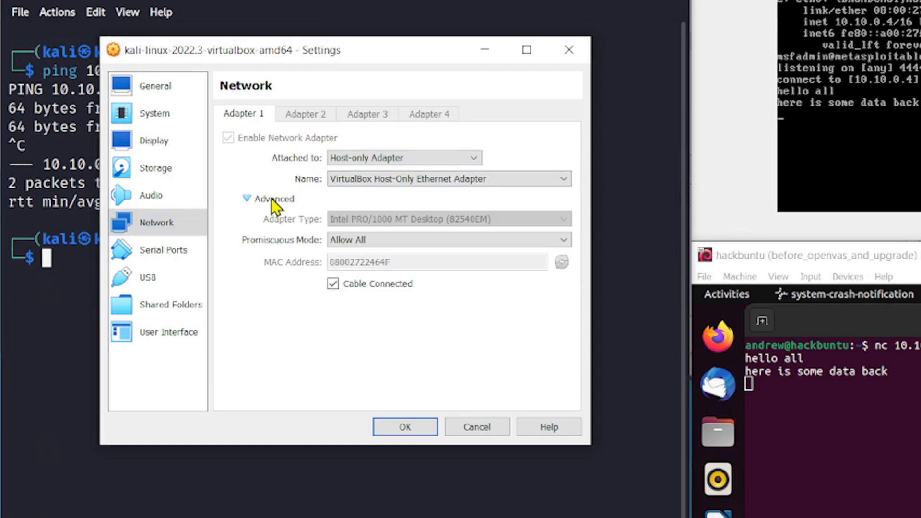
pyautogui.moveTo(317, 251)
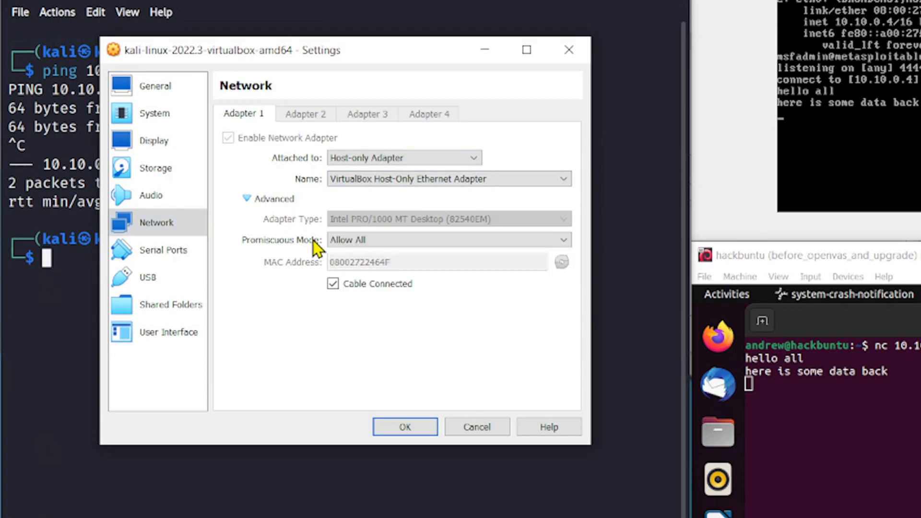
pyautogui.moveTo(306, 259)
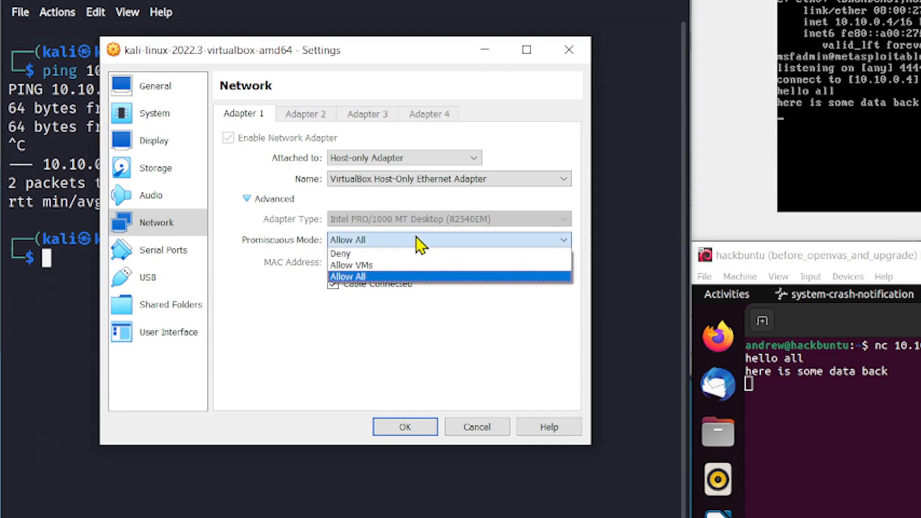
pyautogui.moveTo(391, 267)
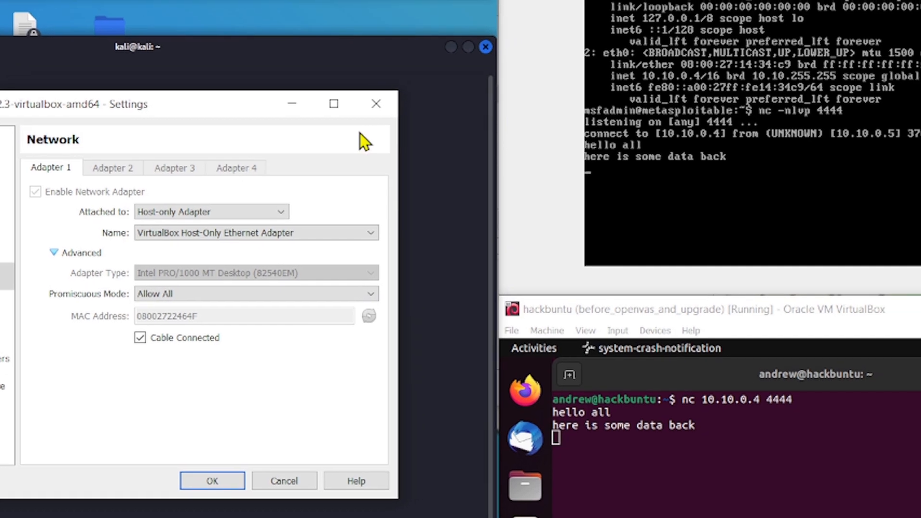
pyautogui.click(279, 36)
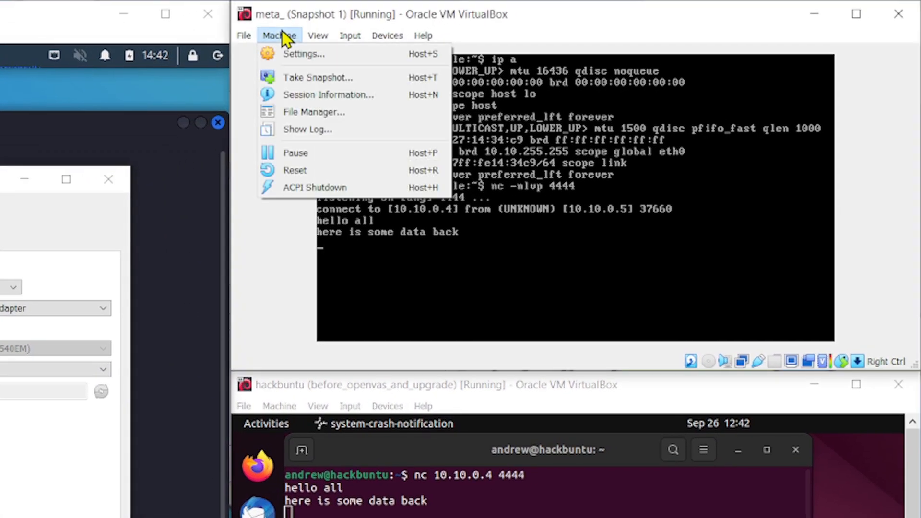
pyautogui.click(279, 36)
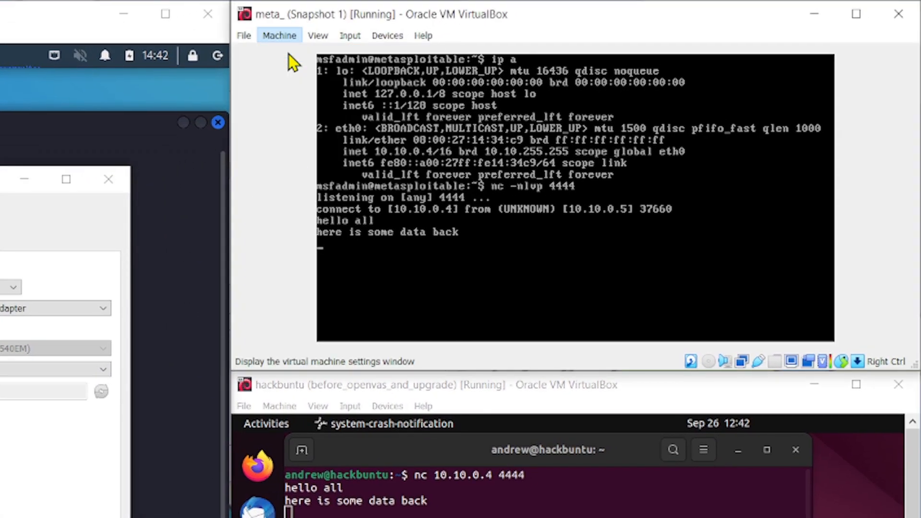
pyautogui.click(279, 36)
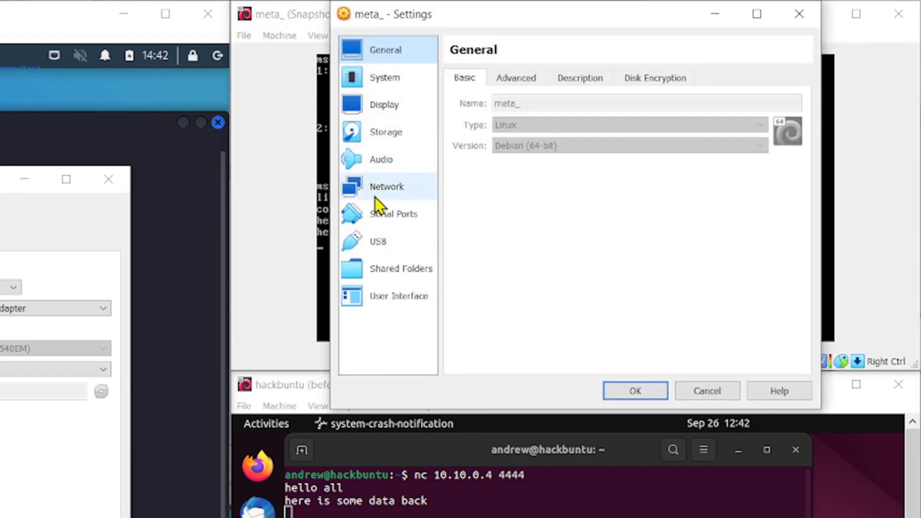
pyautogui.click(387, 186)
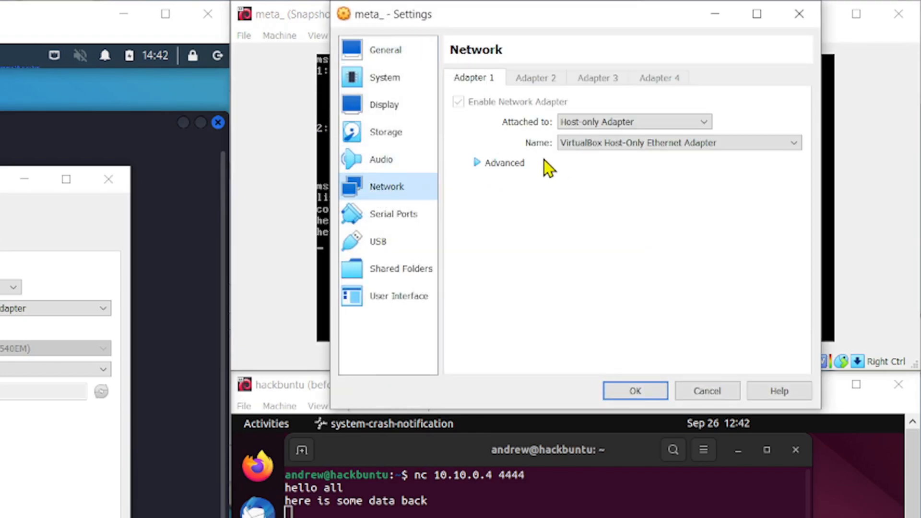
pyautogui.click(476, 162)
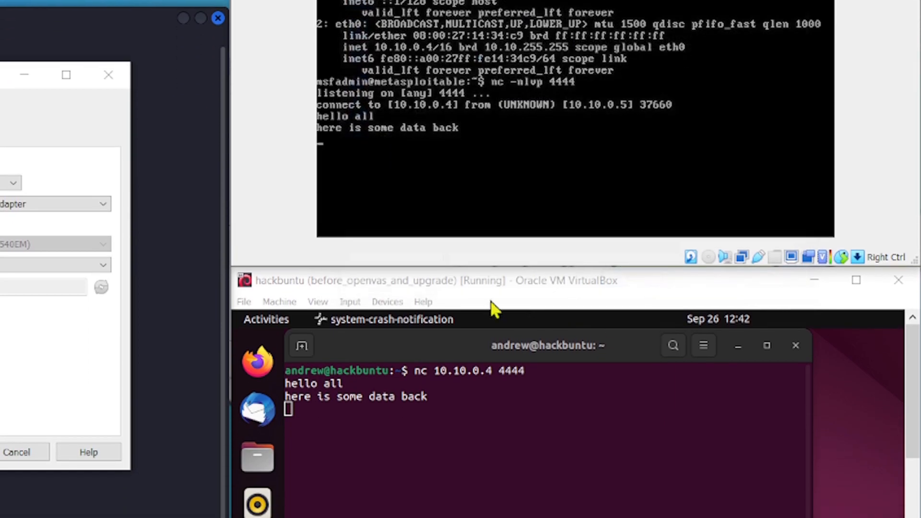
pyautogui.click(279, 147)
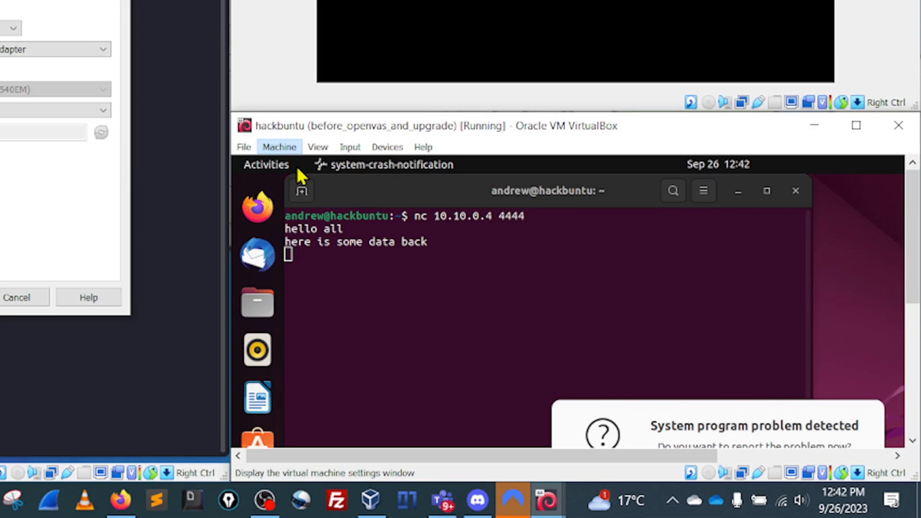
pyautogui.click(280, 147)
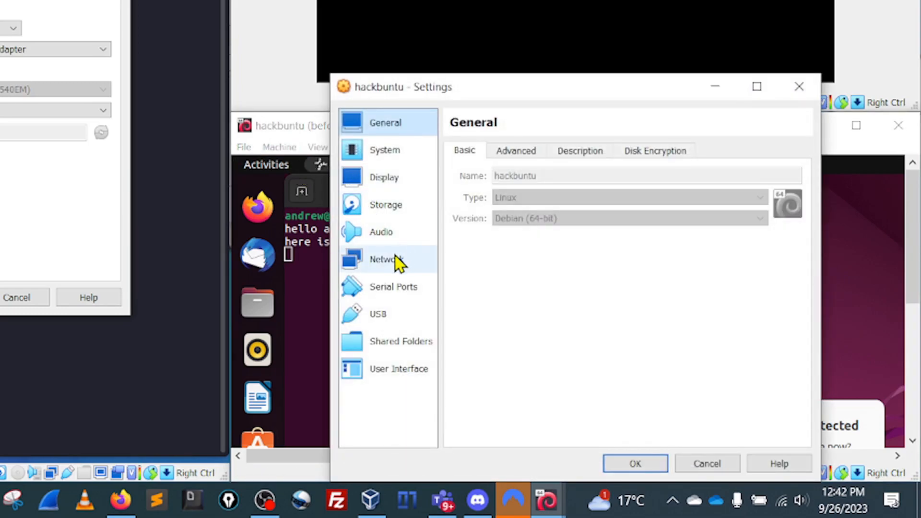
pyautogui.click(387, 259)
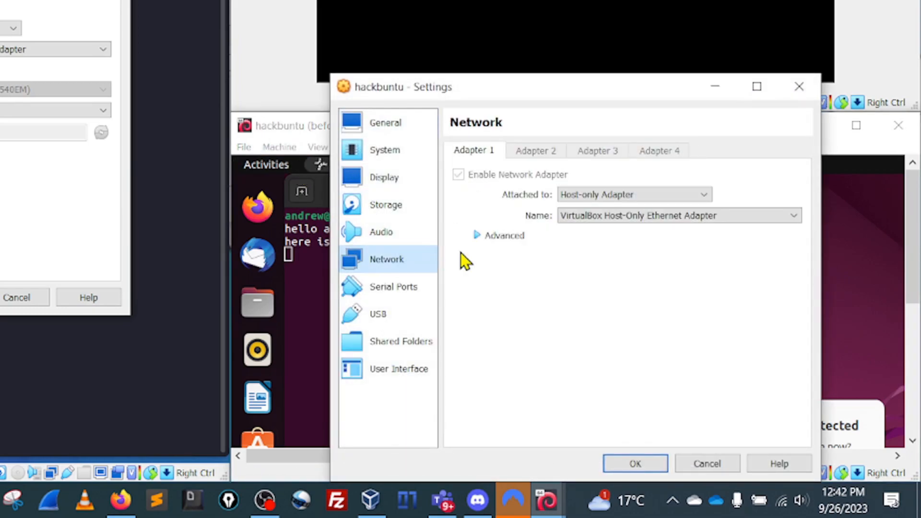
pyautogui.click(478, 236)
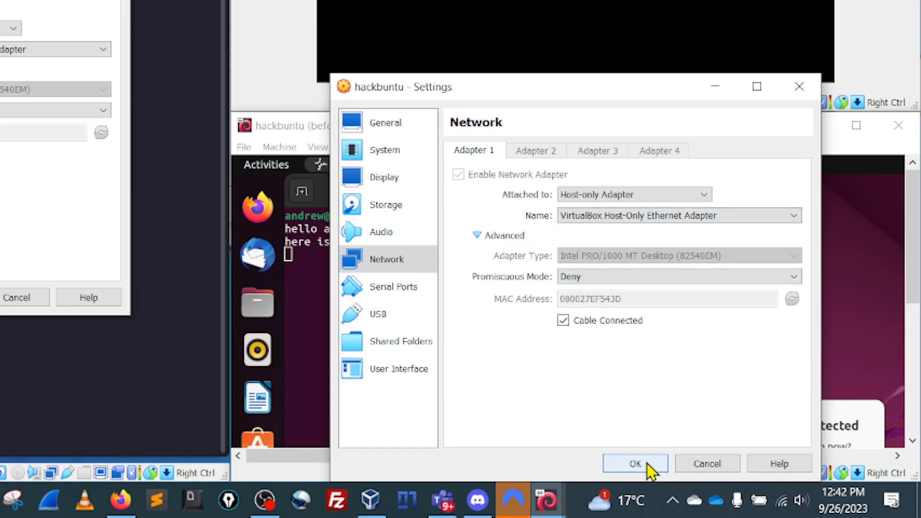
pyautogui.click(634, 464)
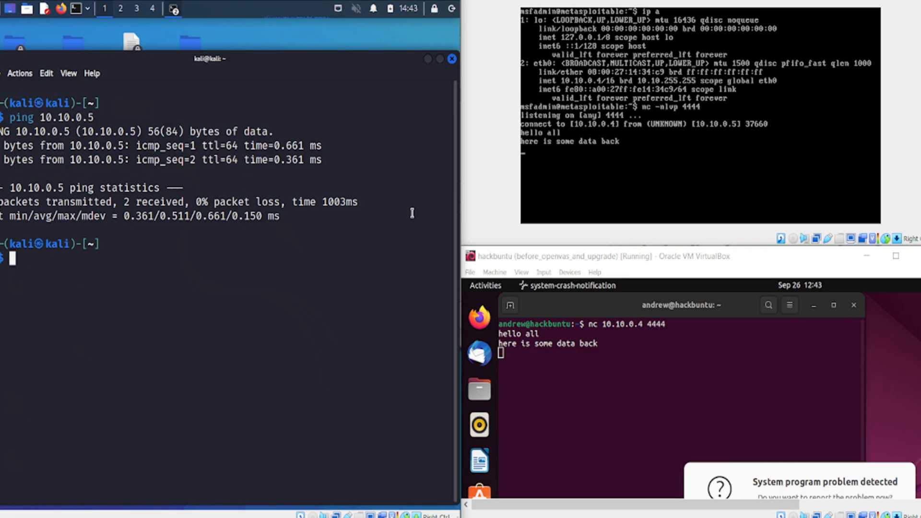
pyautogui.moveTo(154, 295)
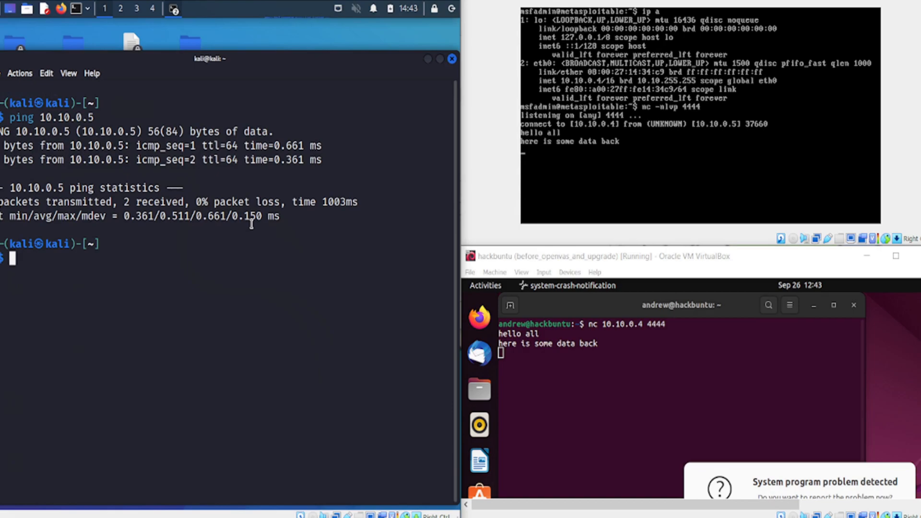
pyautogui.moveTo(249, 230)
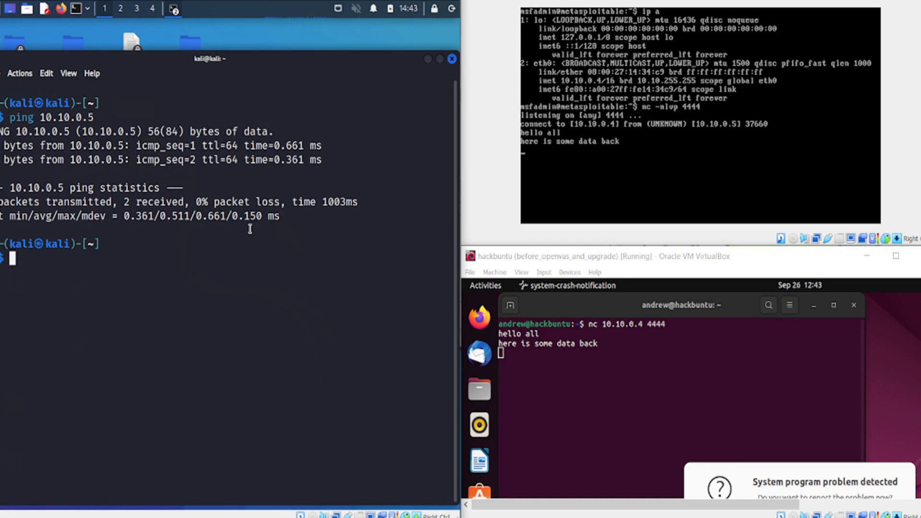
pyautogui.moveTo(576, 366)
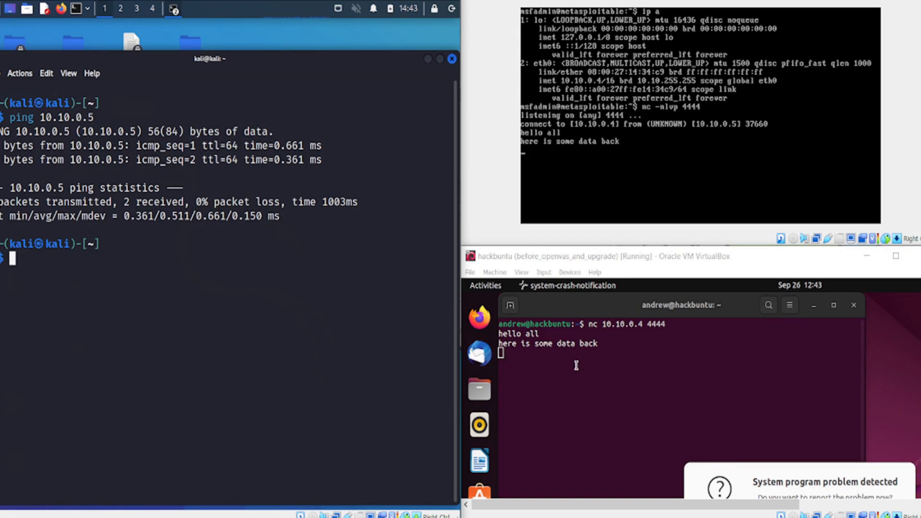
pyautogui.moveTo(610, 309)
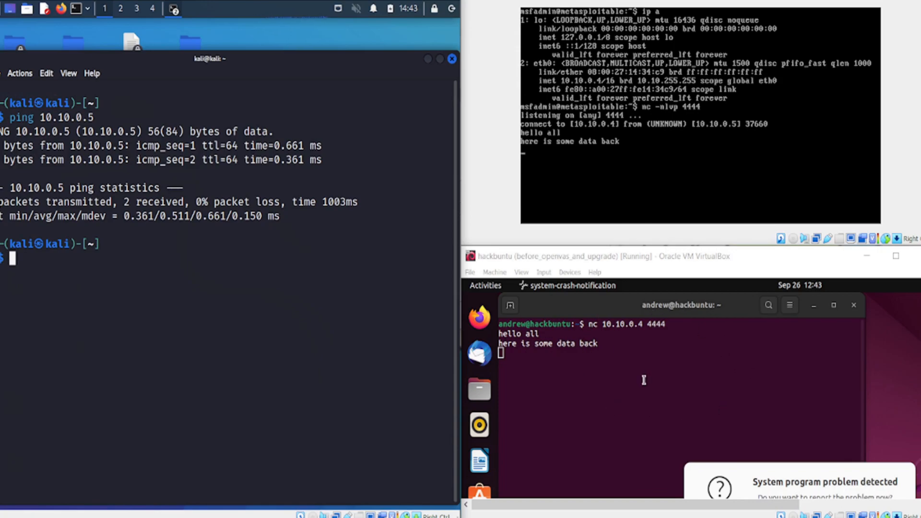
pyautogui.moveTo(643, 377)
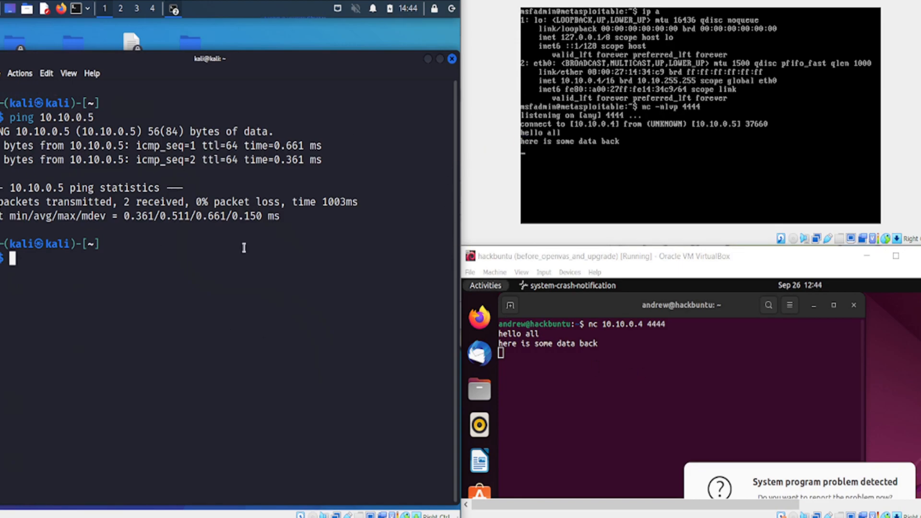
pyautogui.moveTo(308, 217)
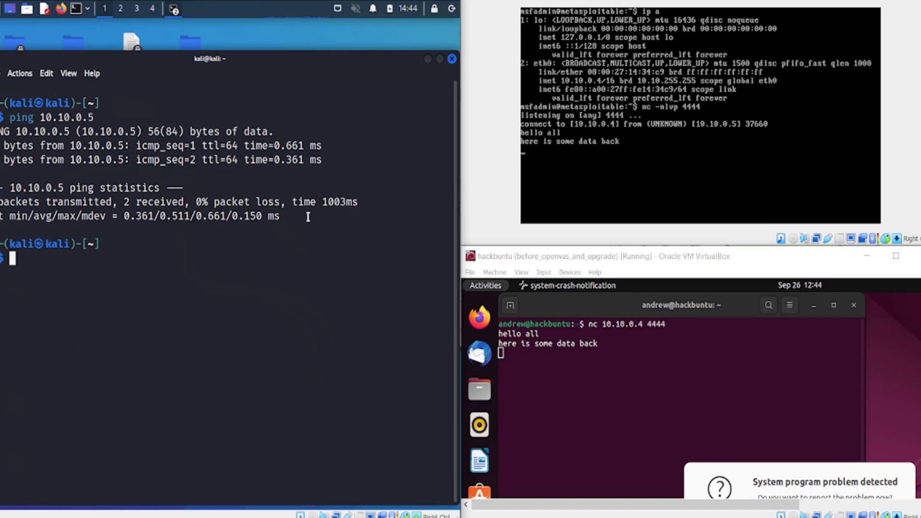
pyautogui.moveTo(128, 262)
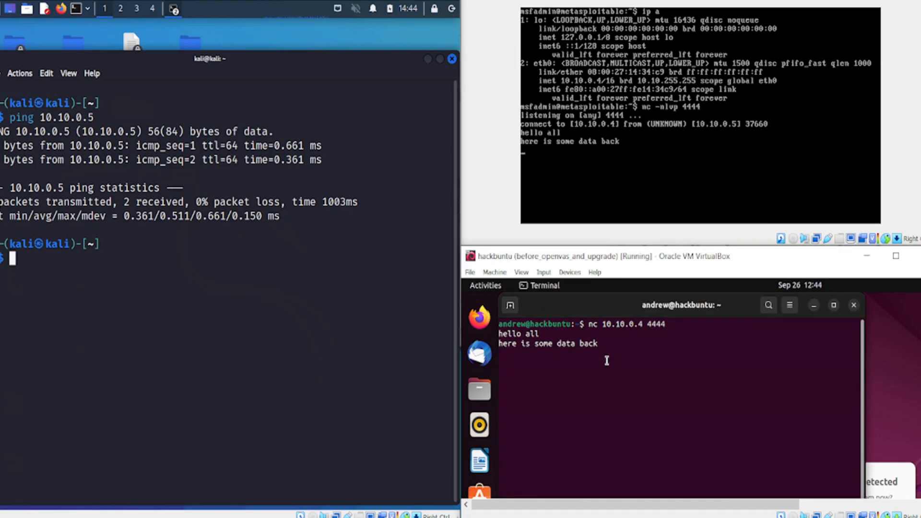
# - End the netcat connection on Ubuntu and launch Wireshark on Kali
pyautogui.press('ctrl+c')
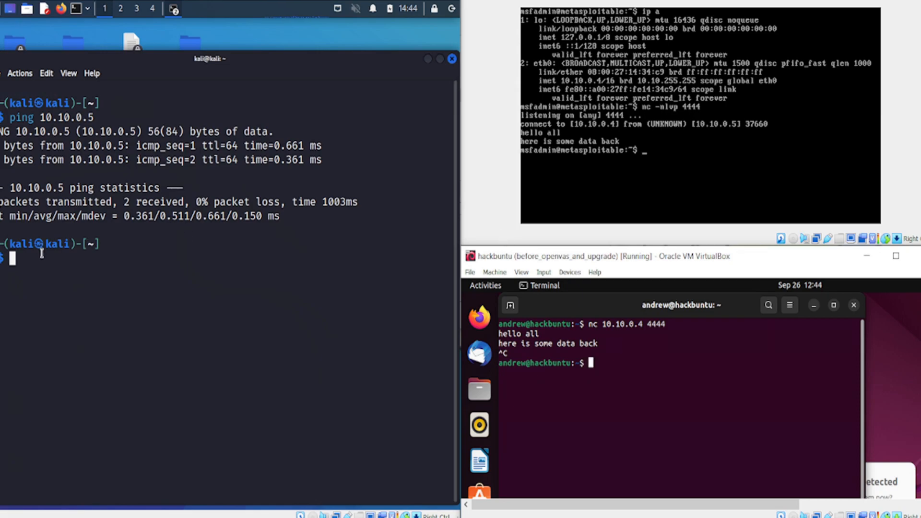
pyautogui.moveTo(66, 267)
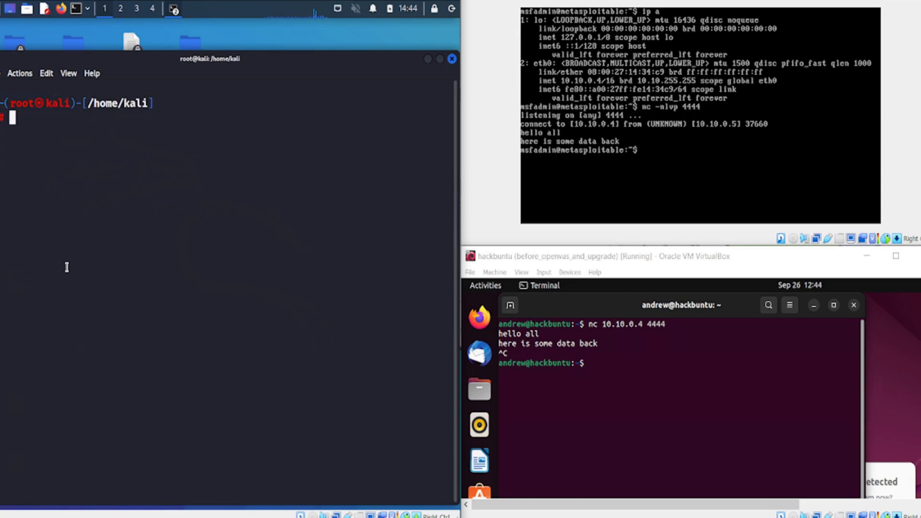
pyautogui.write('wireshark')
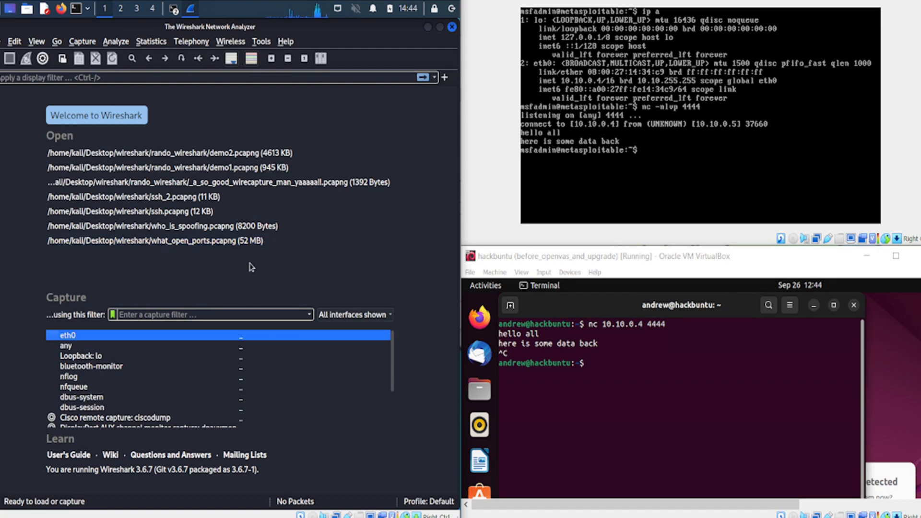
pyautogui.moveTo(77, 338)
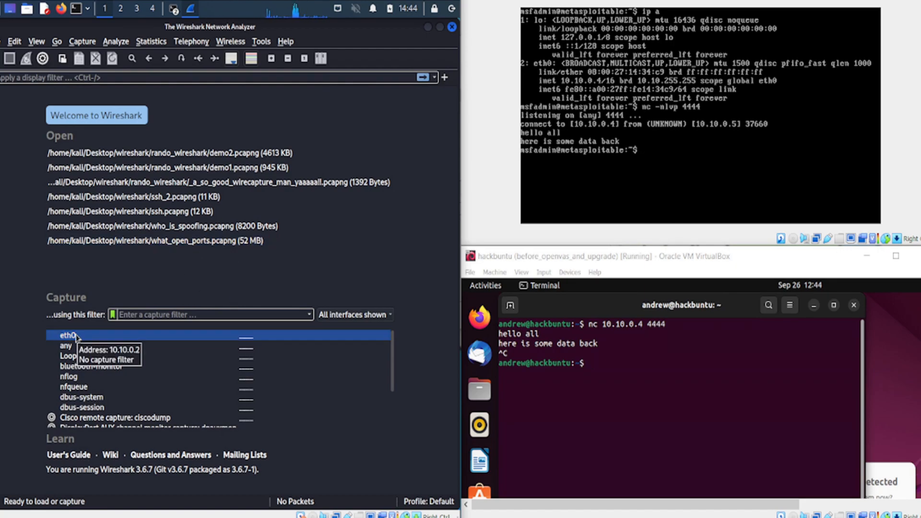
# - Capture on eth0 while Ubuntu reconnects to Metasploitable's nc -nlvp 4444 listener via nc 10.10.0.4 4444
pyautogui.doubleClick(62, 335)
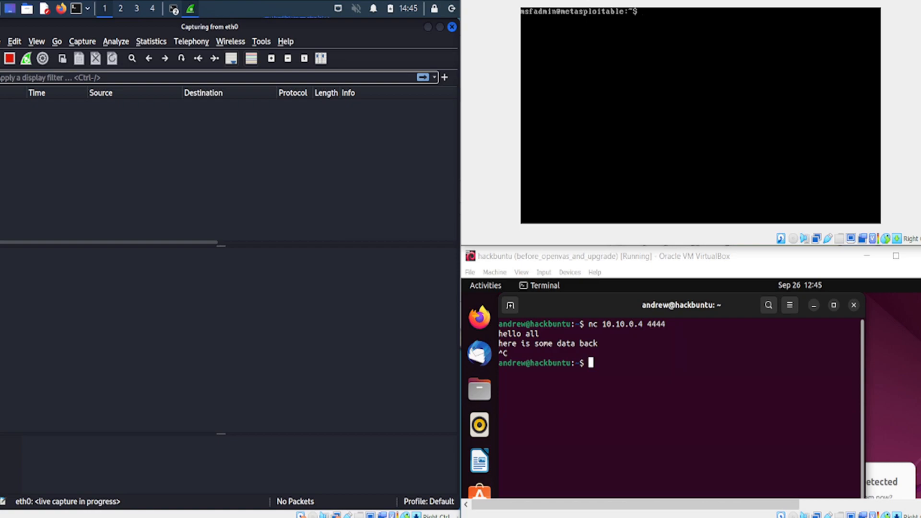
pyautogui.write('nc -nlvp 4444')
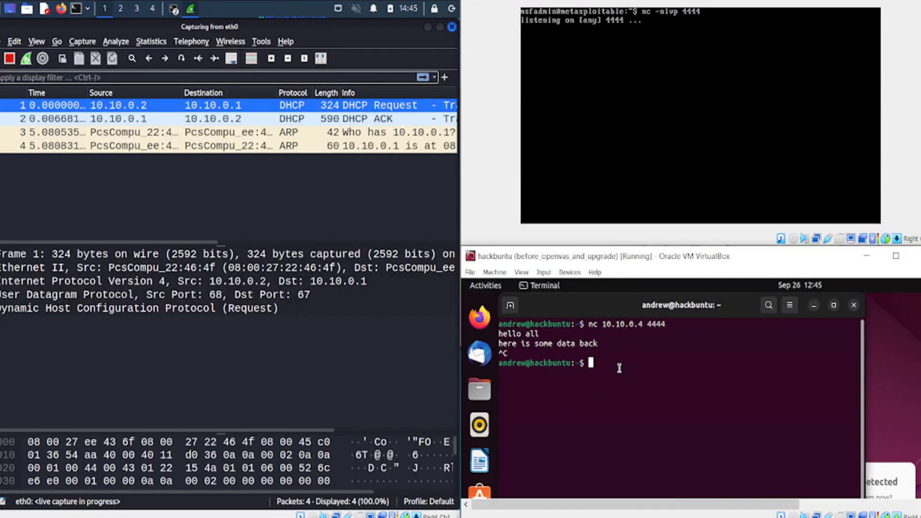
pyautogui.write('nc 10.10.0.4 4444')
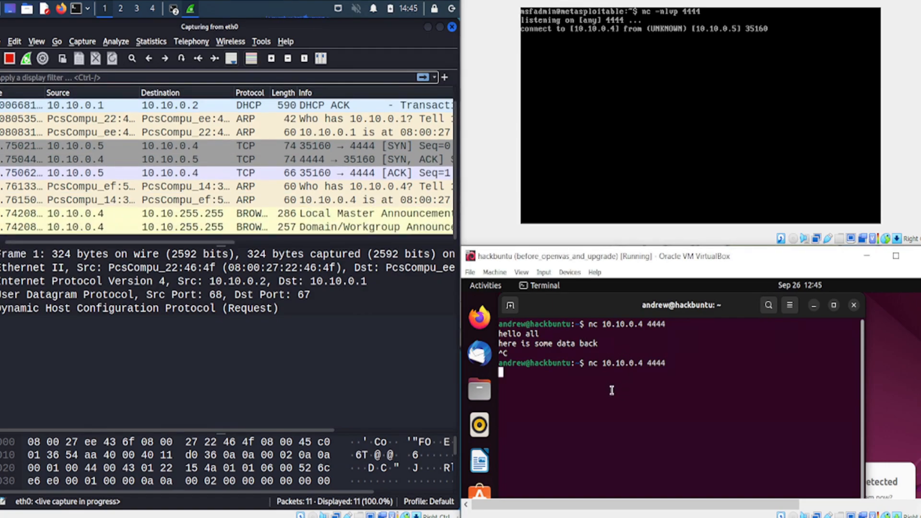
# - Send 'hello!!!!' over the netcat connection so it appears in the capture
pyautogui.write('h')
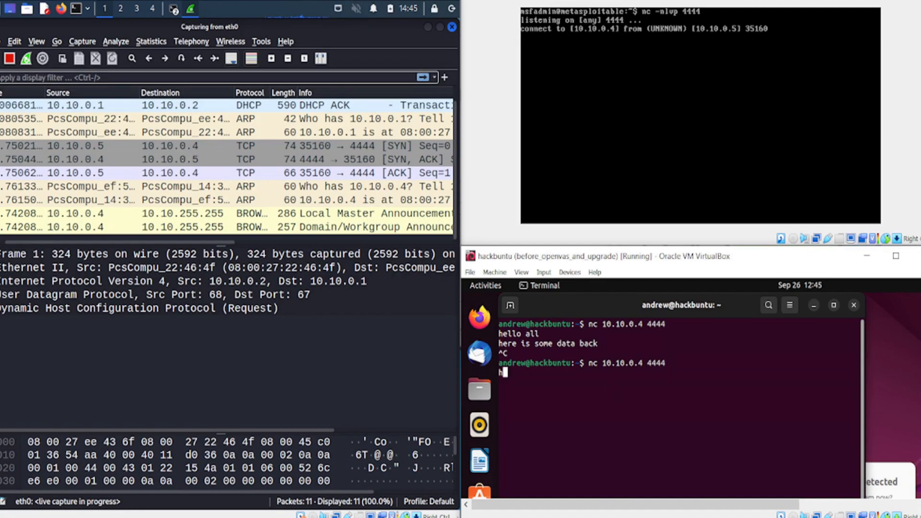
pyautogui.write('ello!')
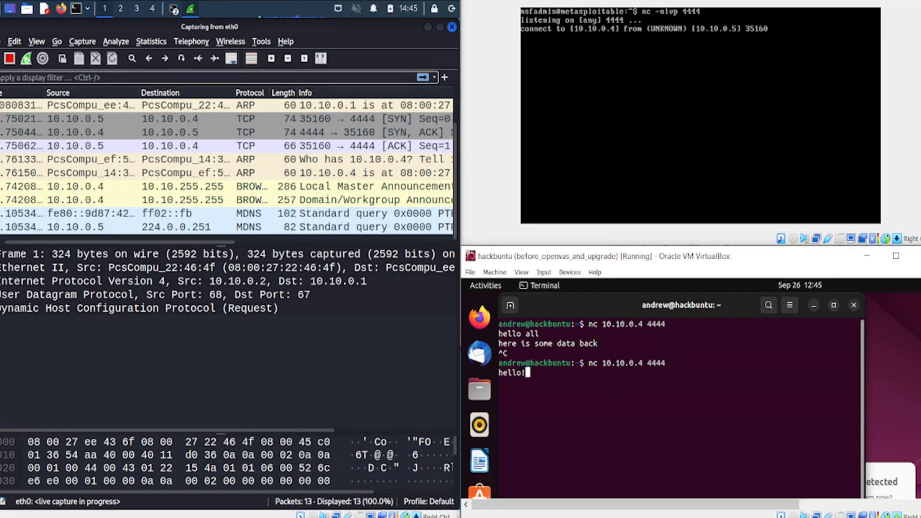
pyautogui.write('!!!')
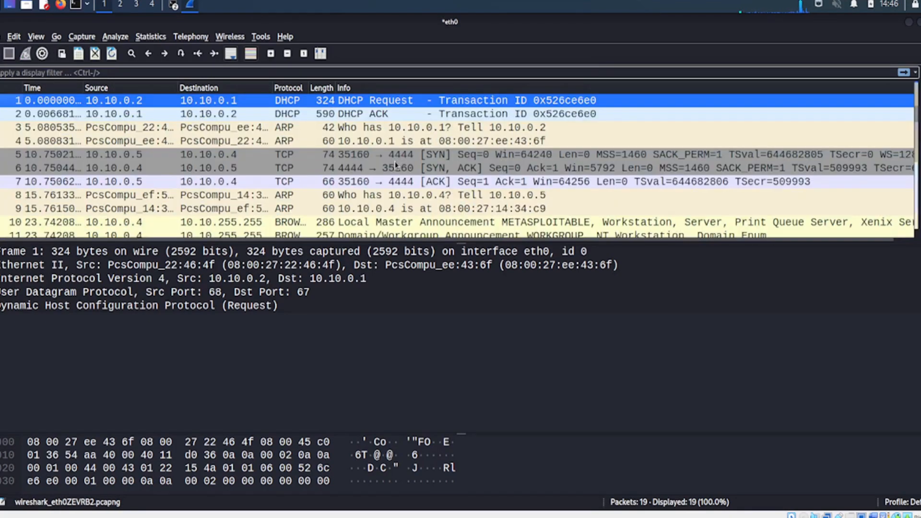
# - Follow the TCP stream of the netcat SYN packet, filtering the list to tcp.stream eq 0
pyautogui.click(395, 154)
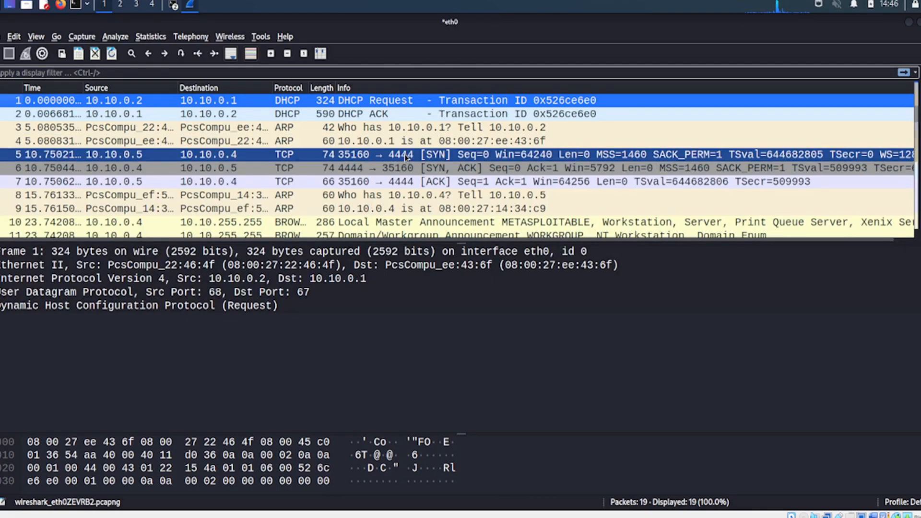
pyautogui.rightClick(405, 154)
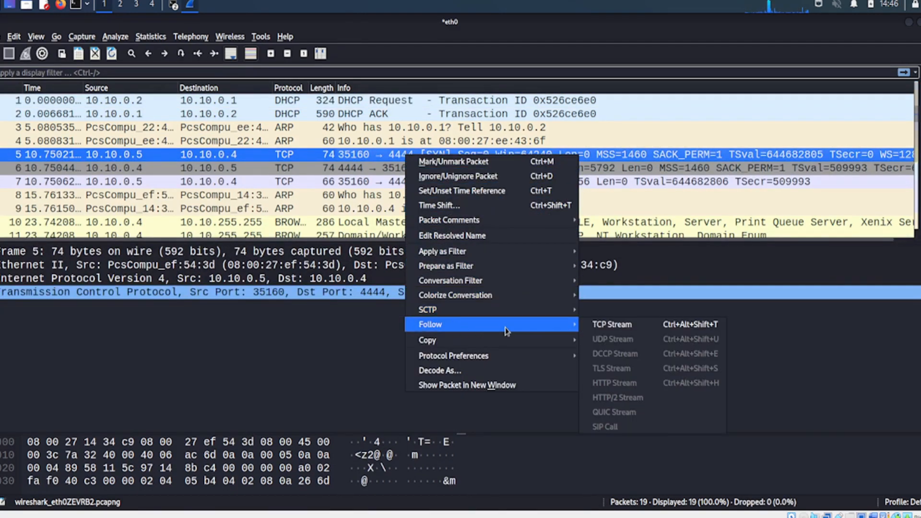
pyautogui.moveTo(623, 332)
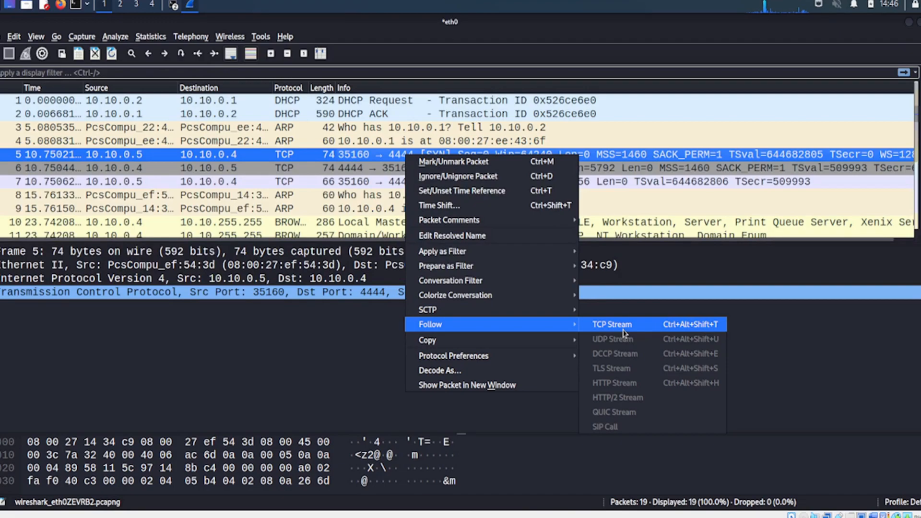
pyautogui.click(612, 325)
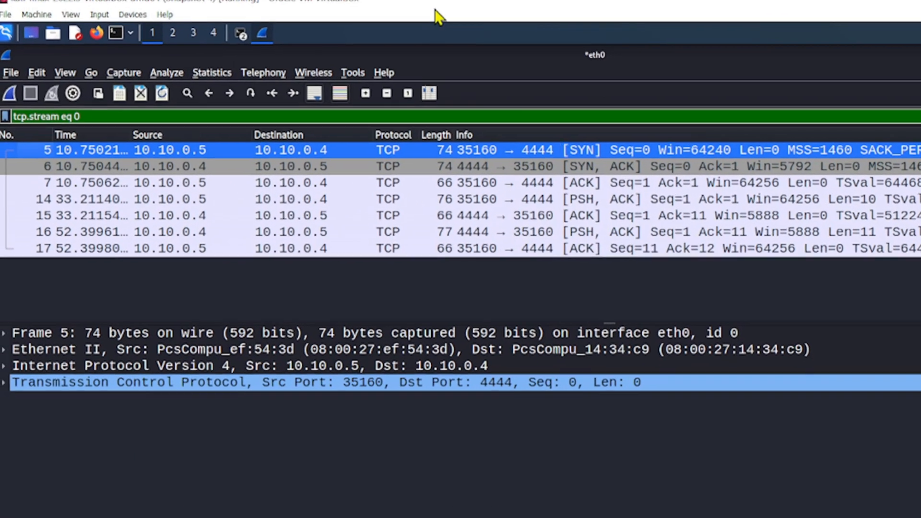
# - Set promiscuous mode on Kali's host-only adapter to Deny and apply it
pyautogui.click(38, 28)
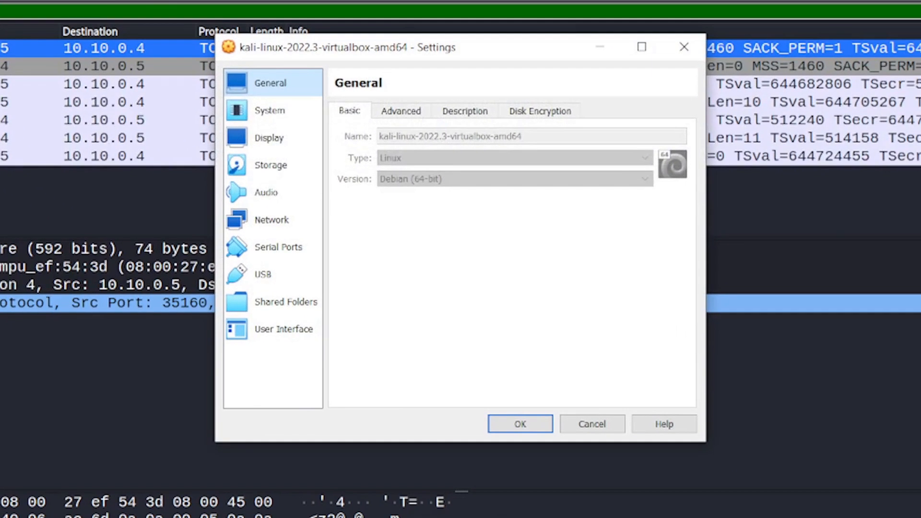
pyautogui.click(272, 220)
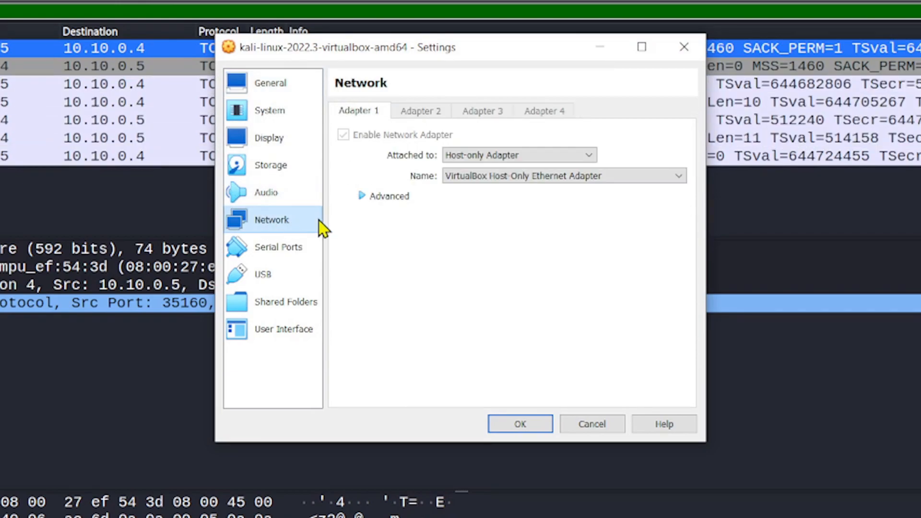
pyautogui.click(361, 196)
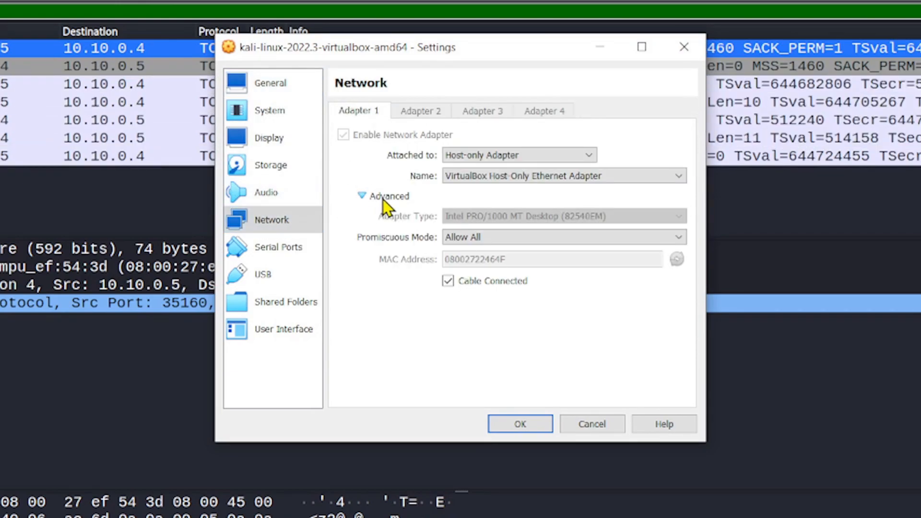
pyautogui.click(564, 237)
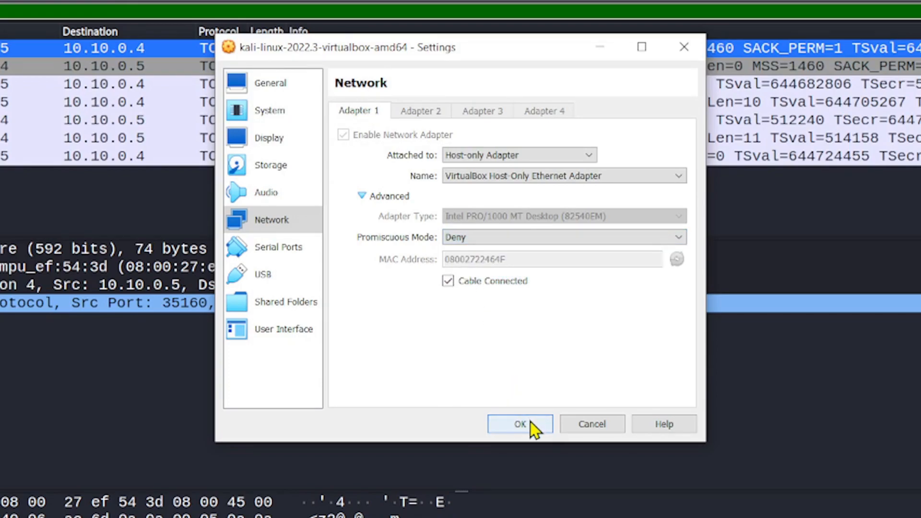
pyautogui.click(520, 424)
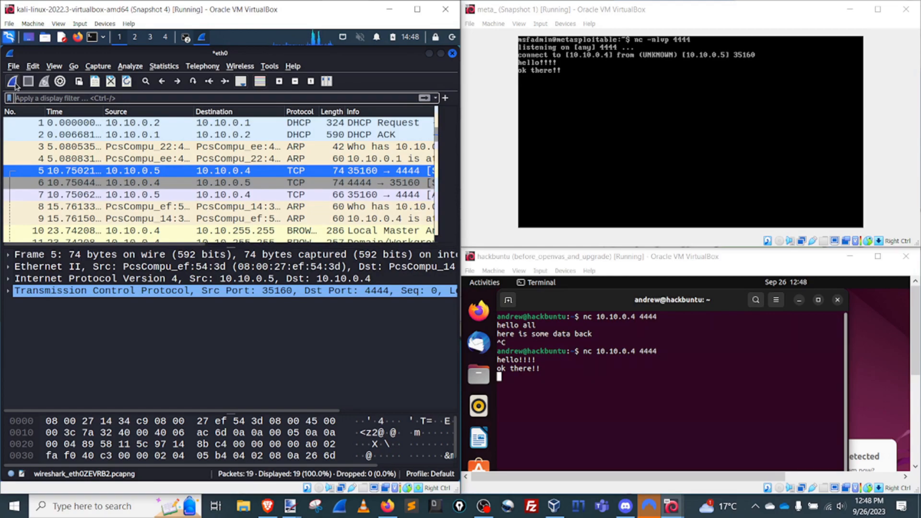
# - Start a fresh eth0 capture without saving and reconnect Ubuntu to Metasploitable with nc 10.10.0.4 4444
pyautogui.click(12, 81)
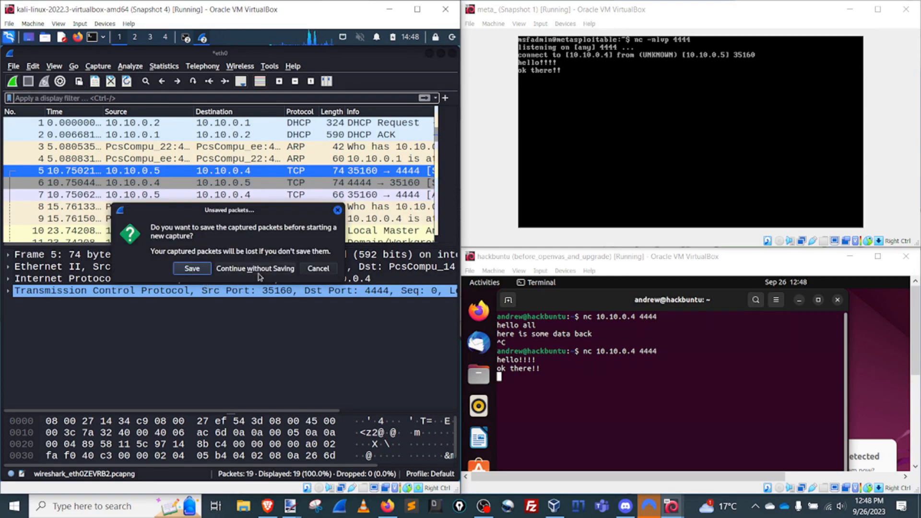
pyautogui.click(255, 269)
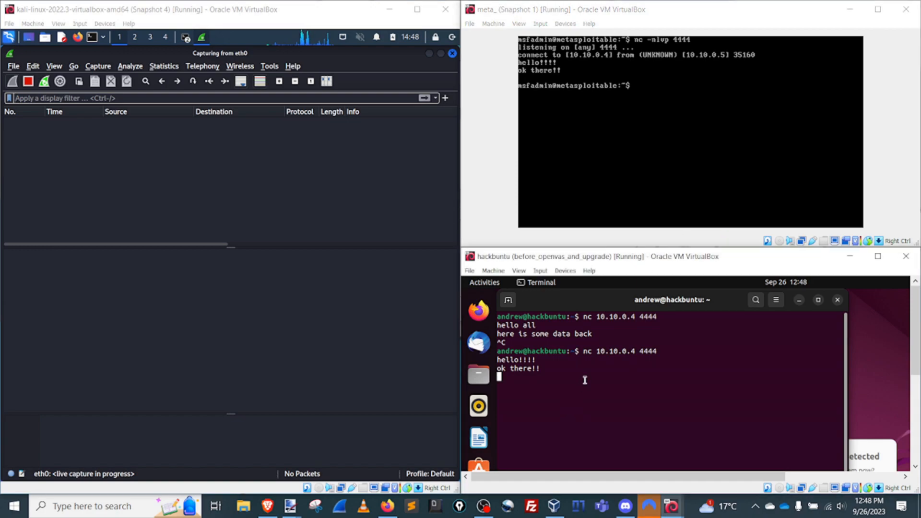
pyautogui.press('ctrl+c')
pyautogui.write('nc -nlvp 4444')
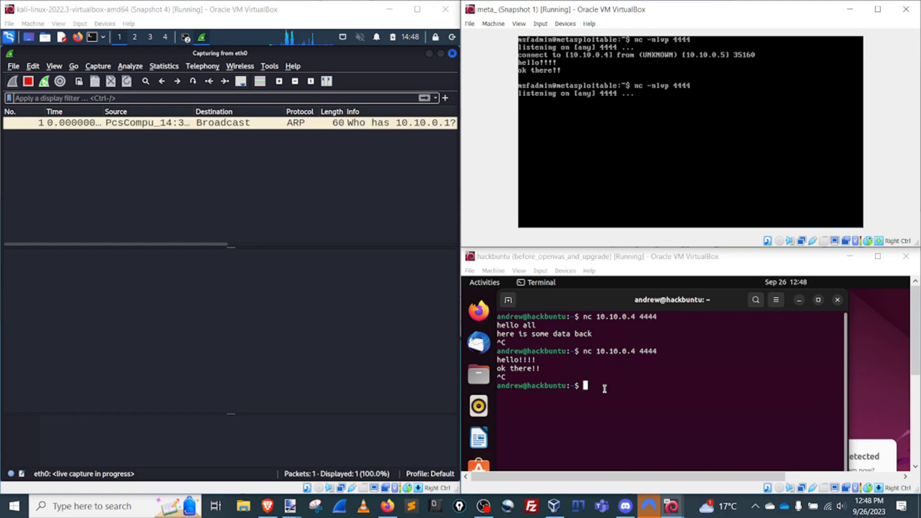
pyautogui.write('nc 10.10.0.4 4444')
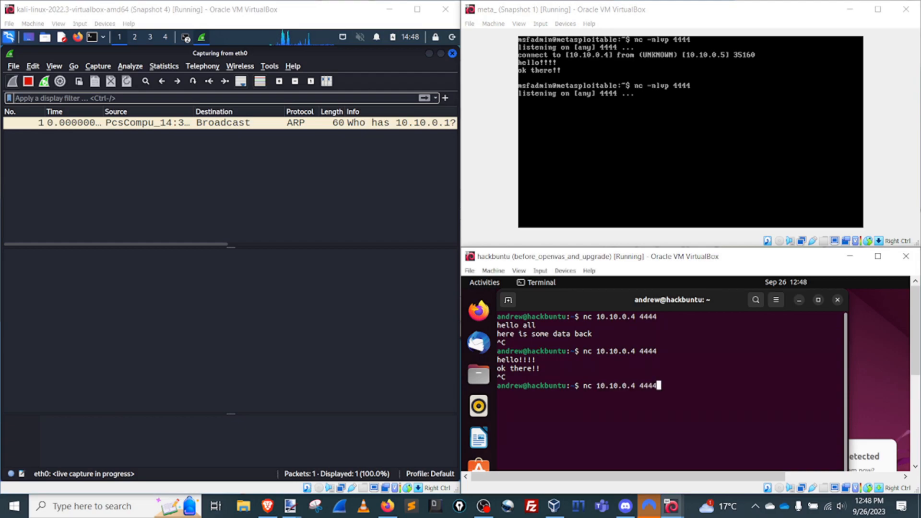
pyautogui.press('Return')
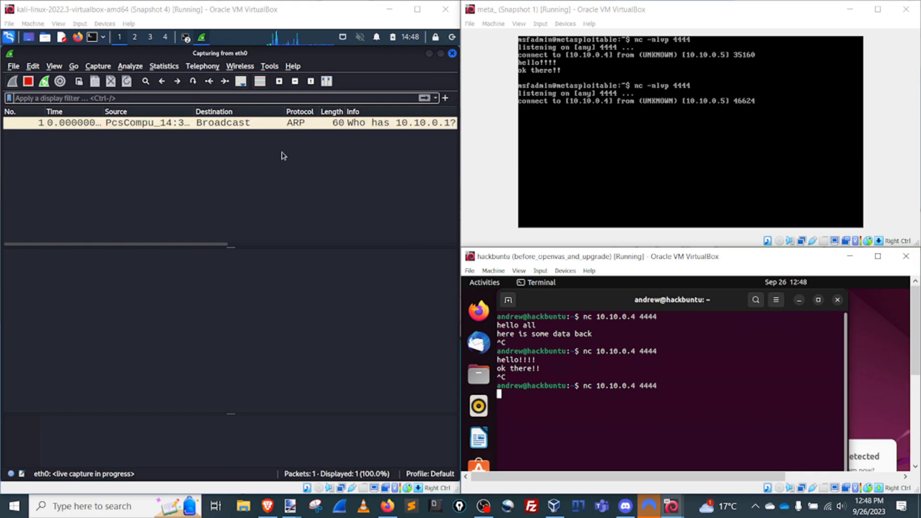
pyautogui.moveTo(228, 141)
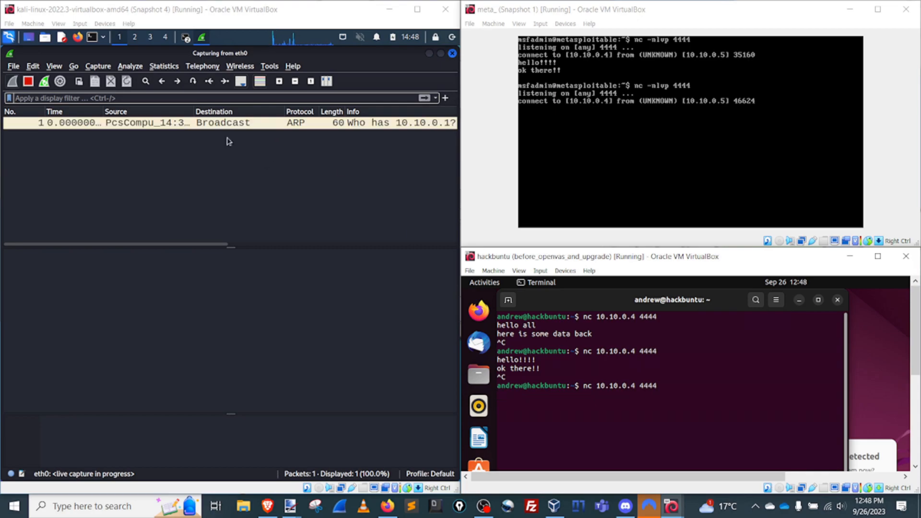
pyautogui.moveTo(250, 170)
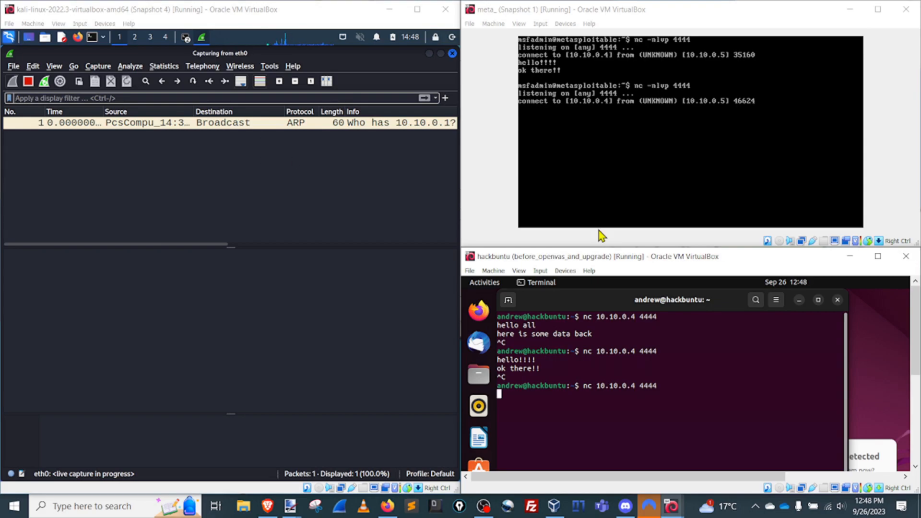
pyautogui.moveTo(132, 158)
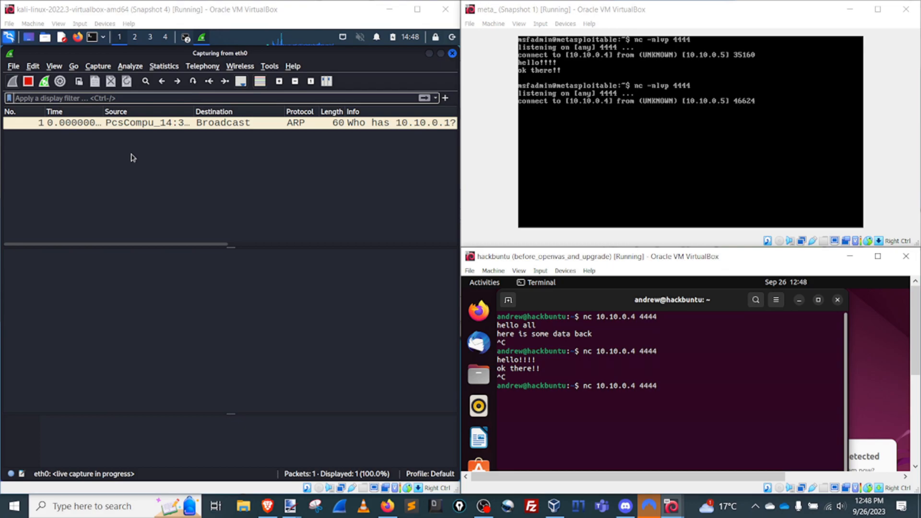